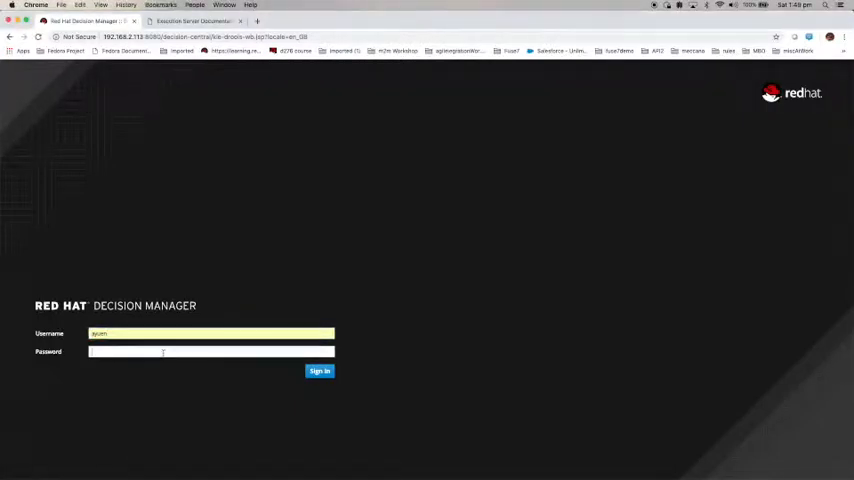
Sign in with the password and bring up the administration Settings page.
{"action": "type", "text": "password"}
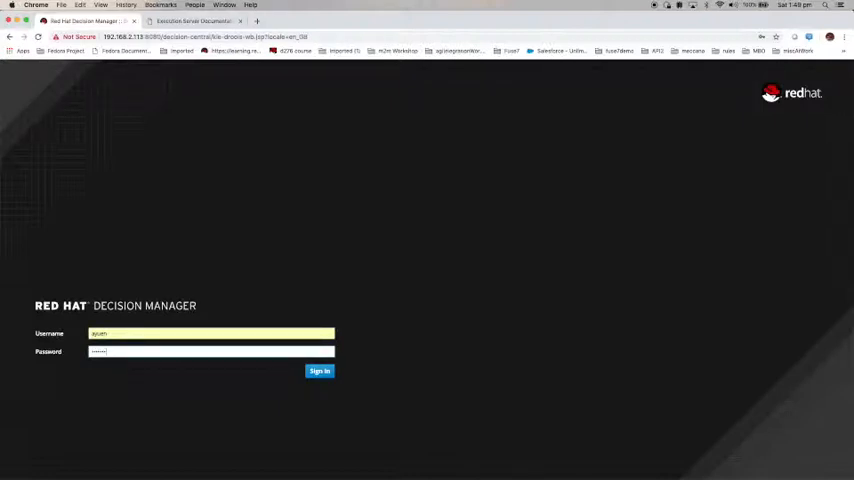
{"action": "left_click", "coordinate": [319, 371]}
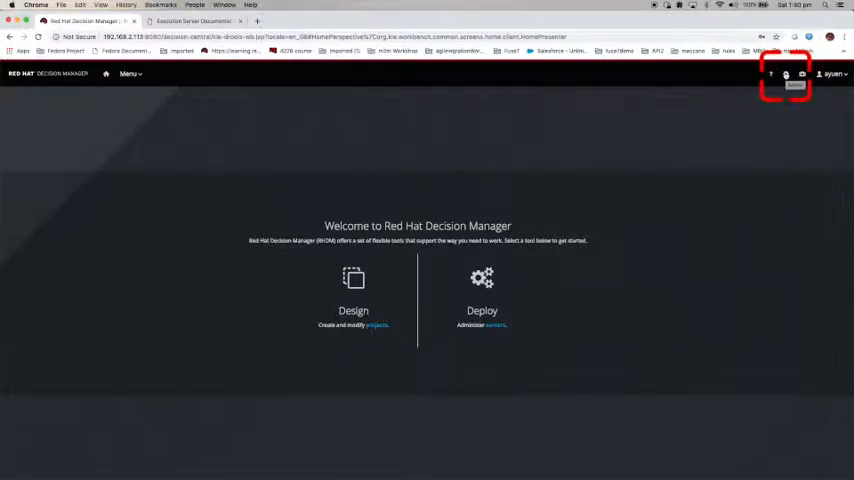
{"action": "left_click", "coordinate": [786, 74]}
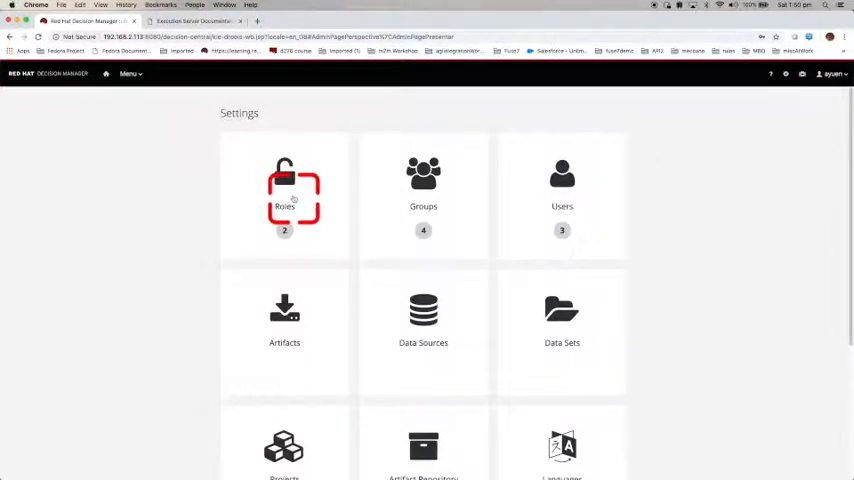
Review the analyst role's security settings under Roles.
{"action": "left_click", "coordinate": [284, 195]}
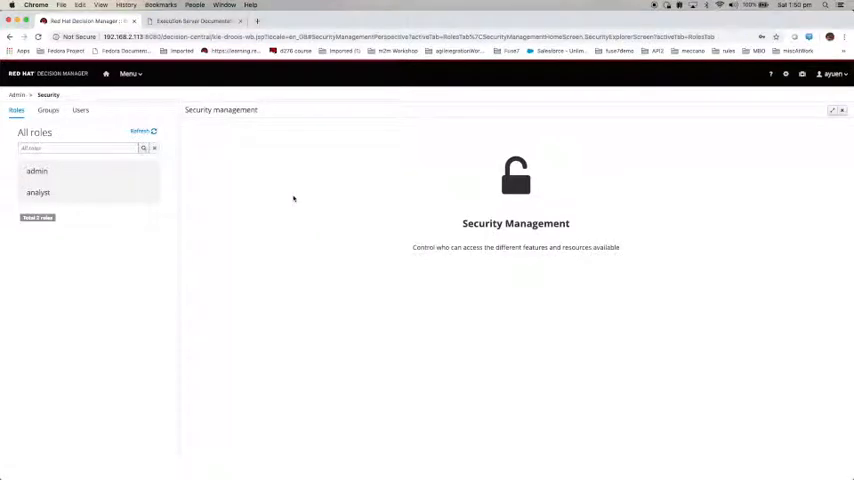
{"action": "left_click", "coordinate": [37, 171]}
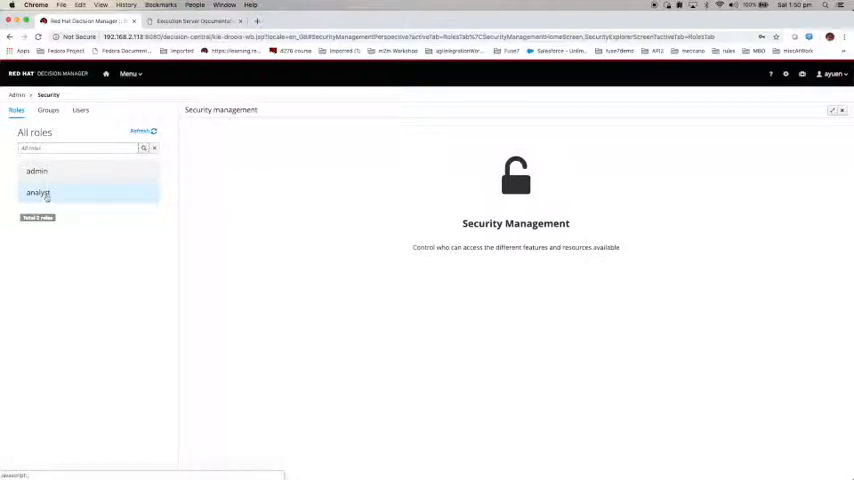
{"action": "left_click", "coordinate": [38, 192]}
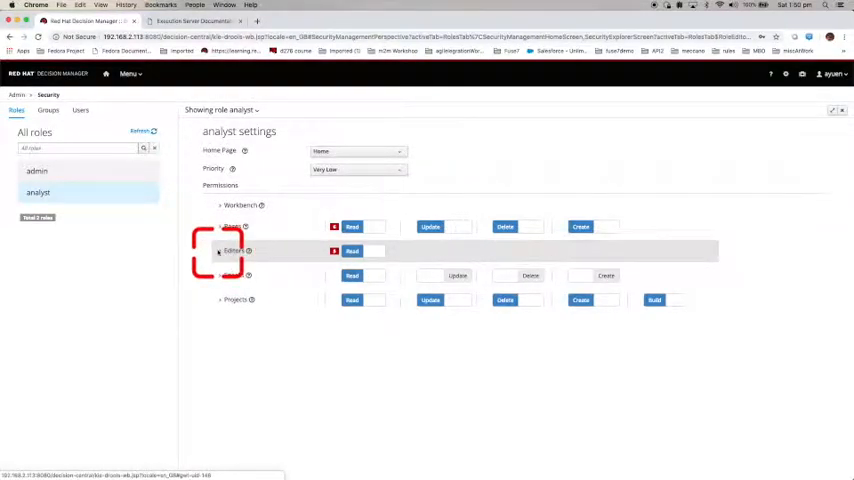
Toggle DMN Designer Read under Editors, then discard the unsaved role changes.
{"action": "left_click", "coordinate": [220, 250]}
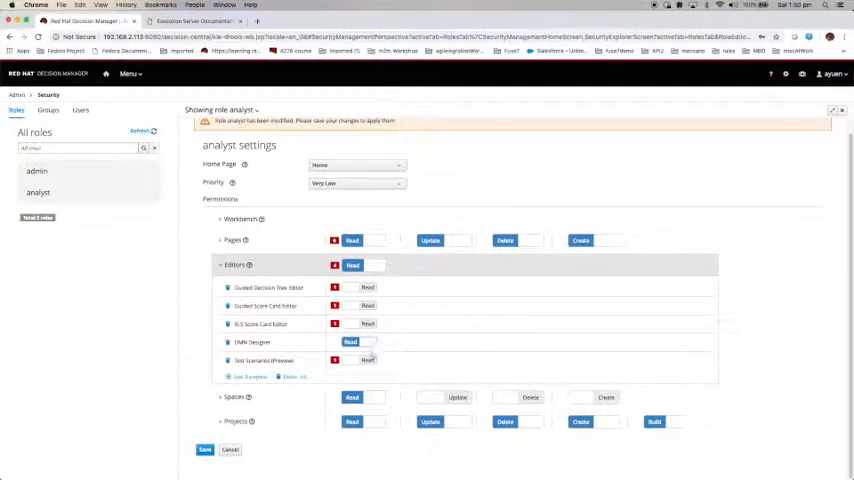
{"action": "left_click", "coordinate": [205, 449]}
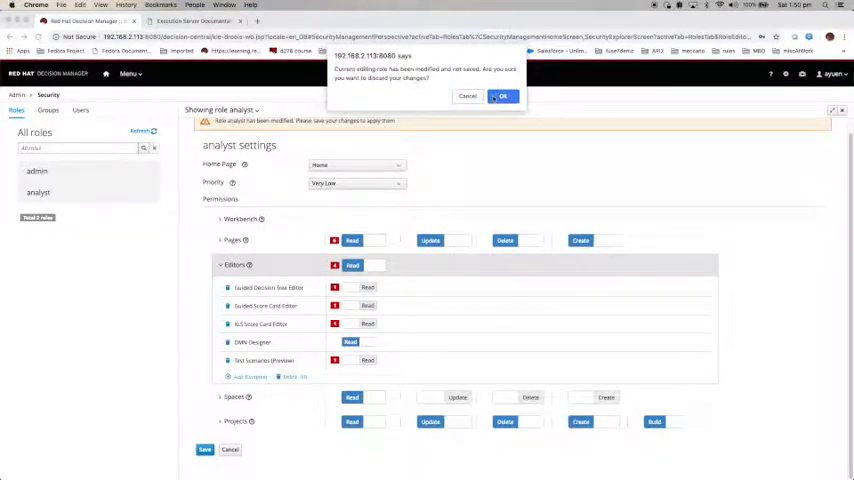
{"action": "left_click", "coordinate": [503, 96]}
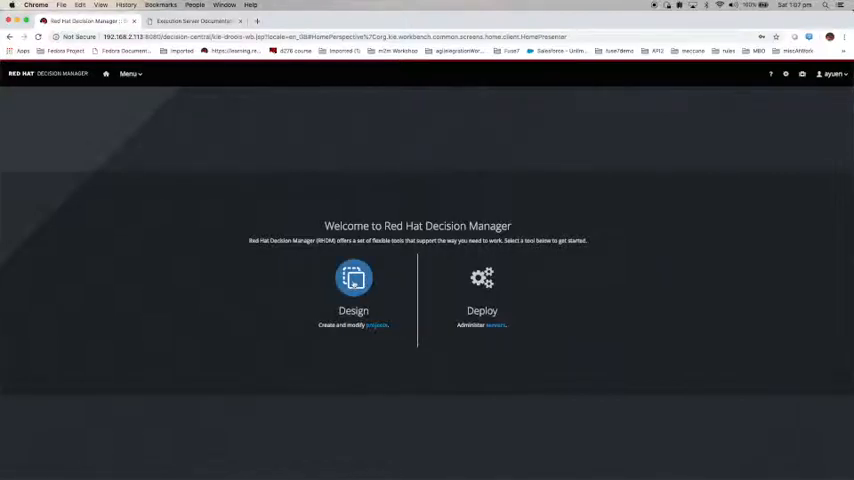
Create a new empty project named DMNDemo in MySpace via Design > Add Project.
{"action": "left_click", "coordinate": [353, 290]}
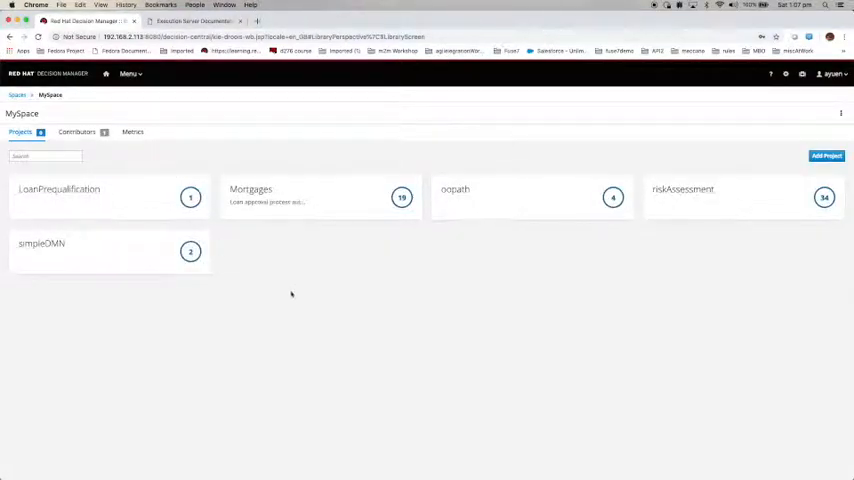
{"action": "mouse_move", "coordinate": [78, 101]}
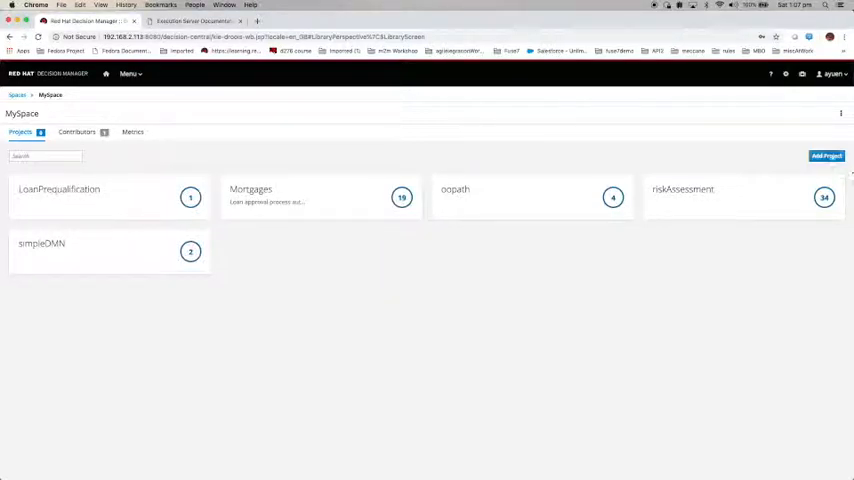
{"action": "left_click", "coordinate": [826, 155]}
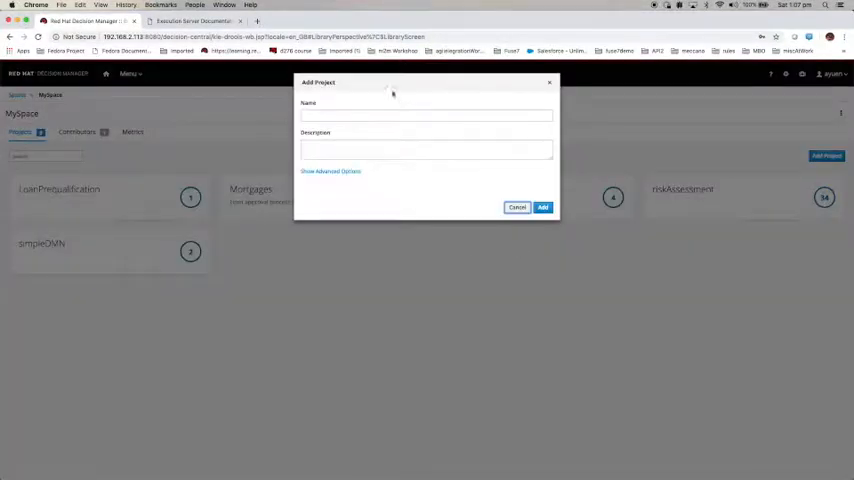
{"action": "left_click", "coordinate": [427, 115]}
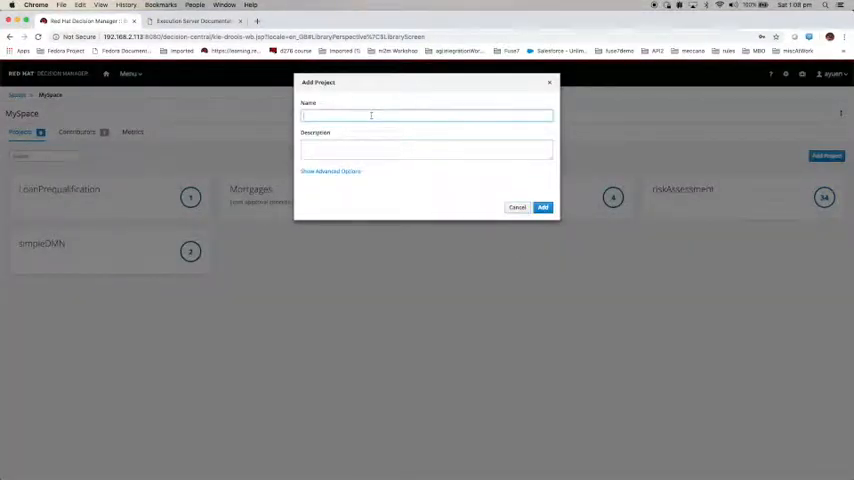
{"action": "type", "text": "Old"}
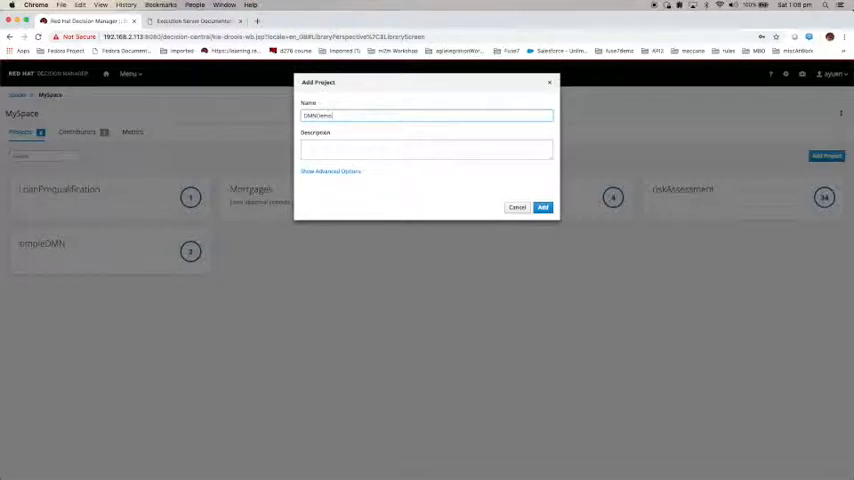
{"action": "left_click", "coordinate": [543, 207]}
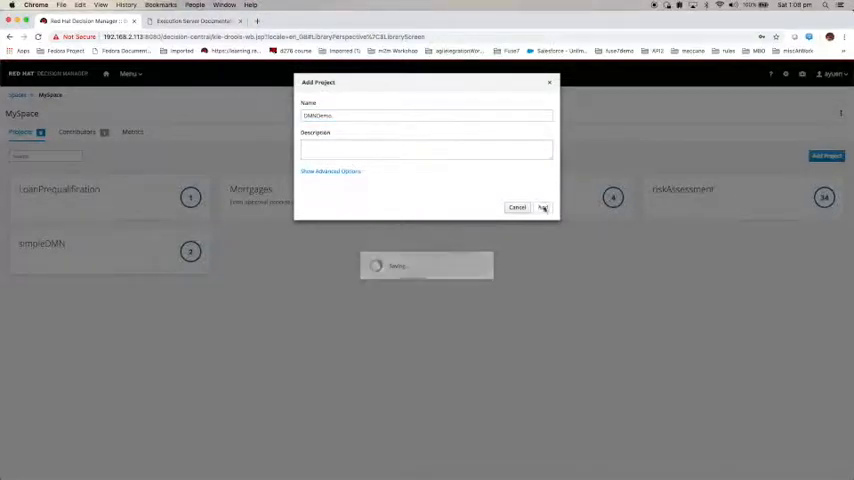
{"action": "left_click", "coordinate": [543, 208]}
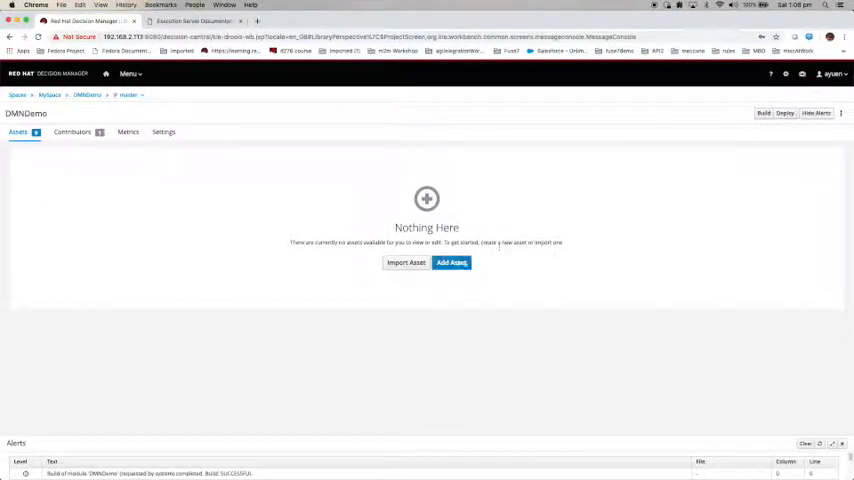
Add a DMN (Preview) asset named ageClassification in package com.myspace.dmndemo.
{"action": "left_click", "coordinate": [451, 262]}
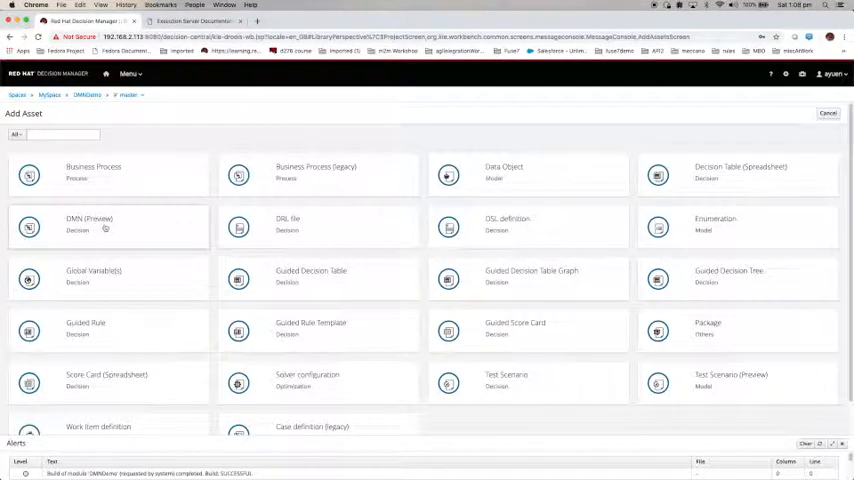
{"action": "left_click", "coordinate": [89, 224]}
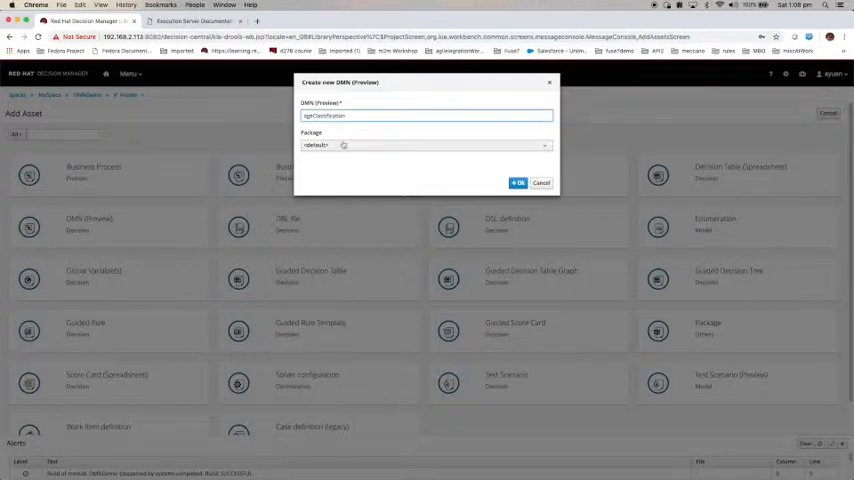
{"action": "left_click", "coordinate": [425, 145]}
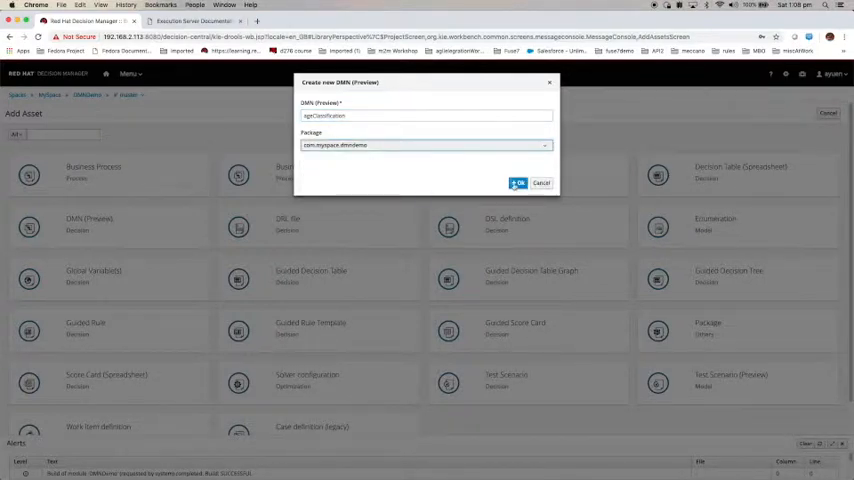
{"action": "left_click", "coordinate": [517, 183]}
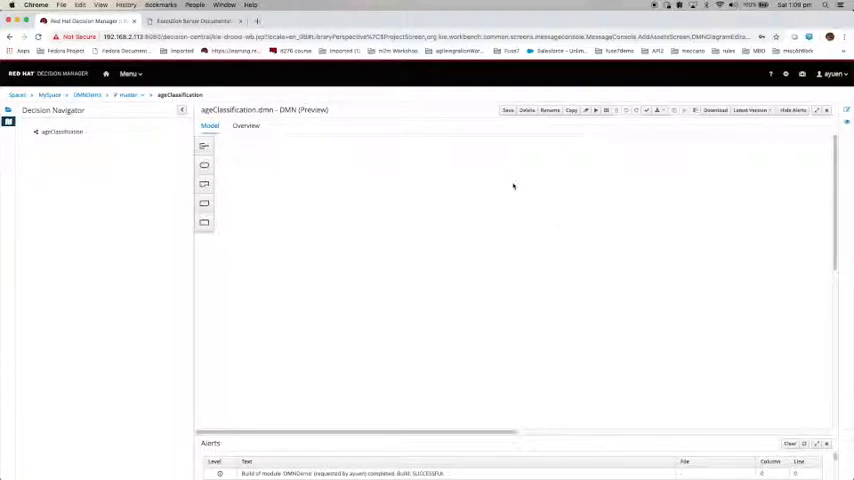
{"action": "mouse_move", "coordinate": [510, 186]}
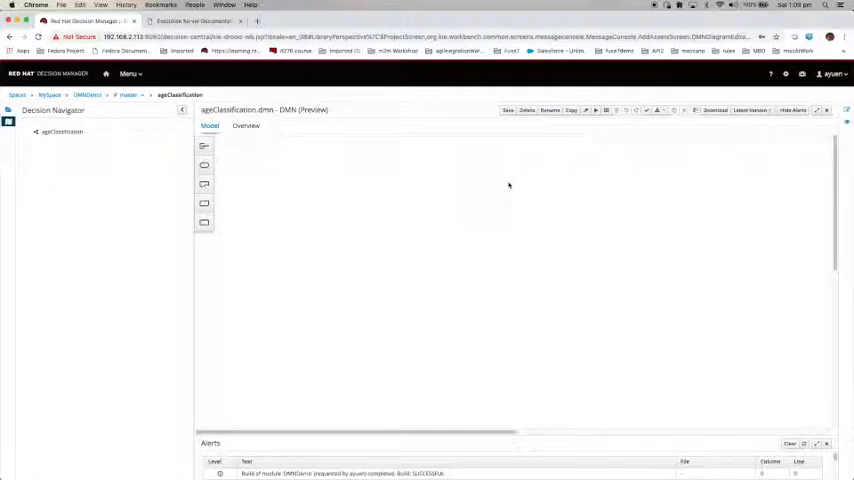
{"action": "mouse_move", "coordinate": [373, 218]}
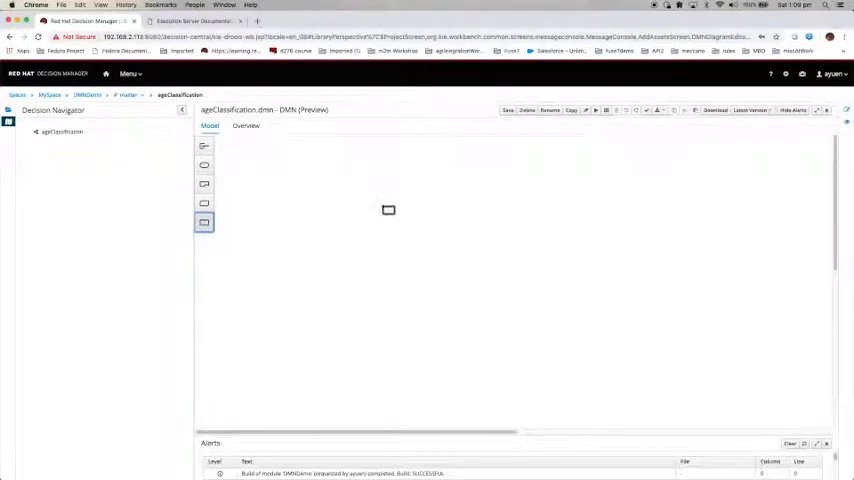
Place Decision-1, InputData-1 and BusinessKnowledgeModel-1 nodes and connect InputData-1 to Decision-1.
{"action": "left_click", "coordinate": [204, 221]}
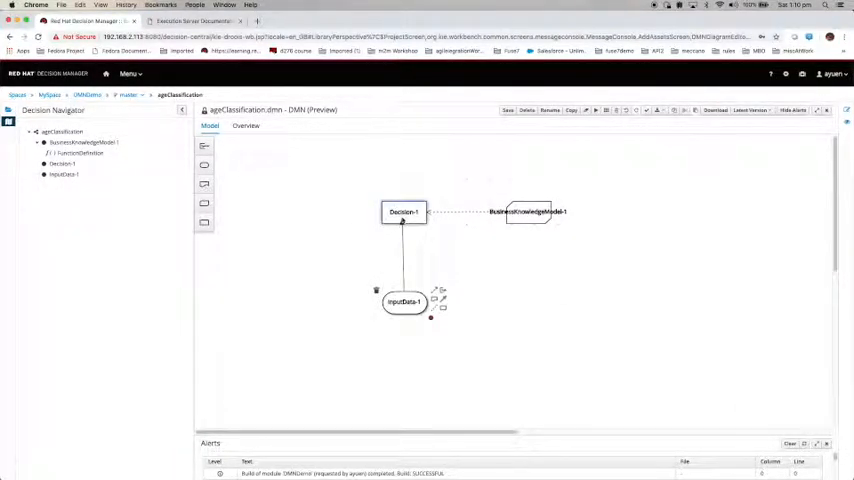
{"action": "left_click", "coordinate": [403, 211]}
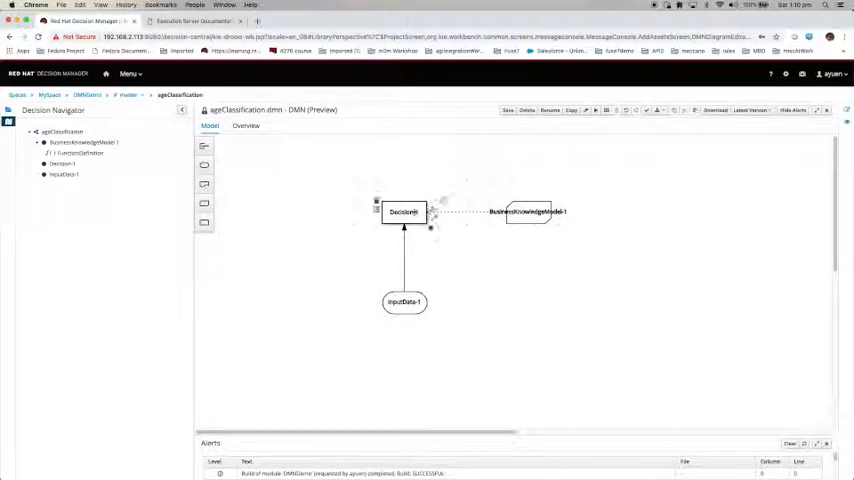
{"action": "left_click", "coordinate": [404, 211]}
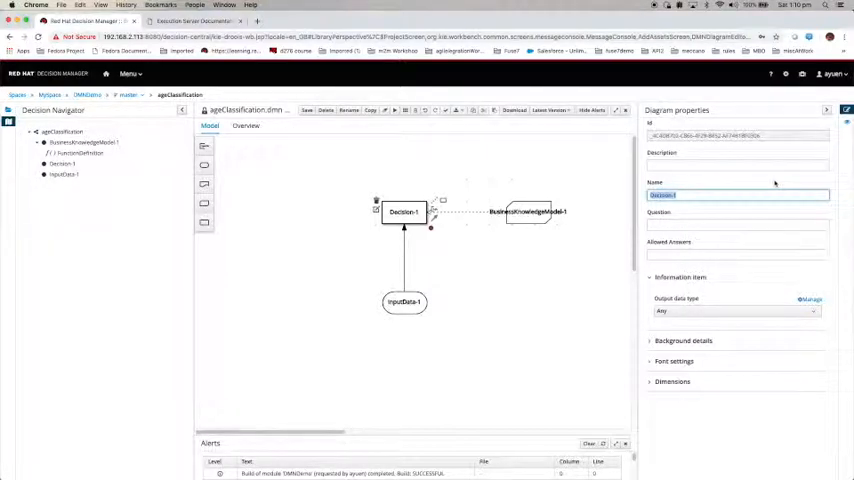
Name the decision Age Classification with output data type string.
{"action": "type", "text": "Age Classificat"}
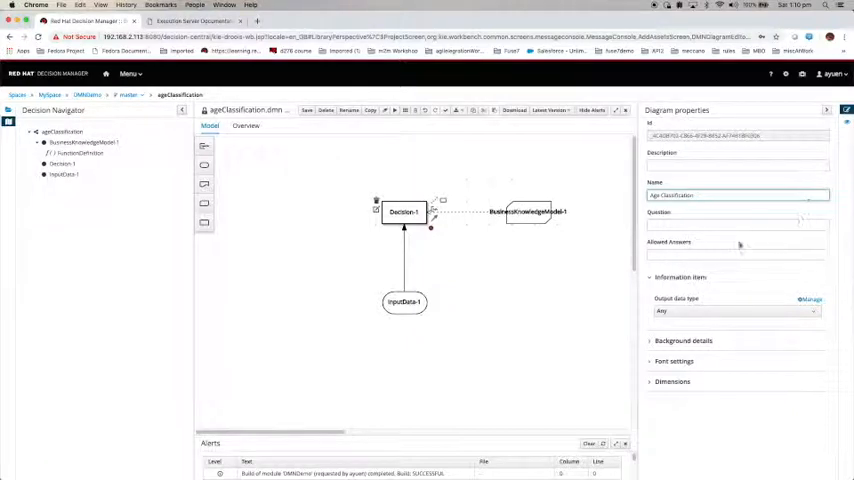
{"action": "left_click", "coordinate": [737, 311]}
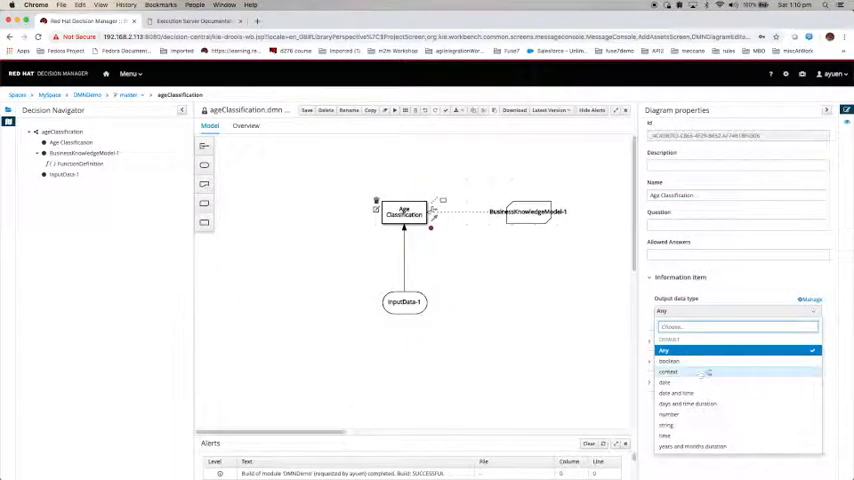
{"action": "left_click", "coordinate": [665, 424]}
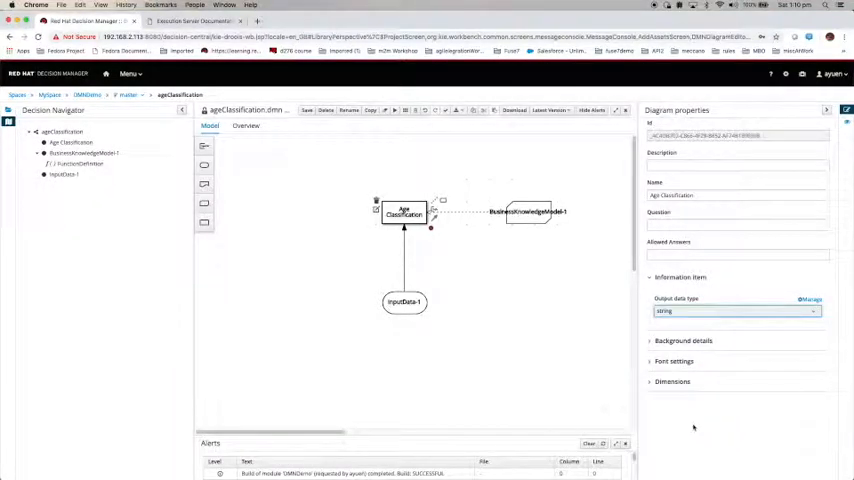
{"action": "mouse_move", "coordinate": [533, 323]}
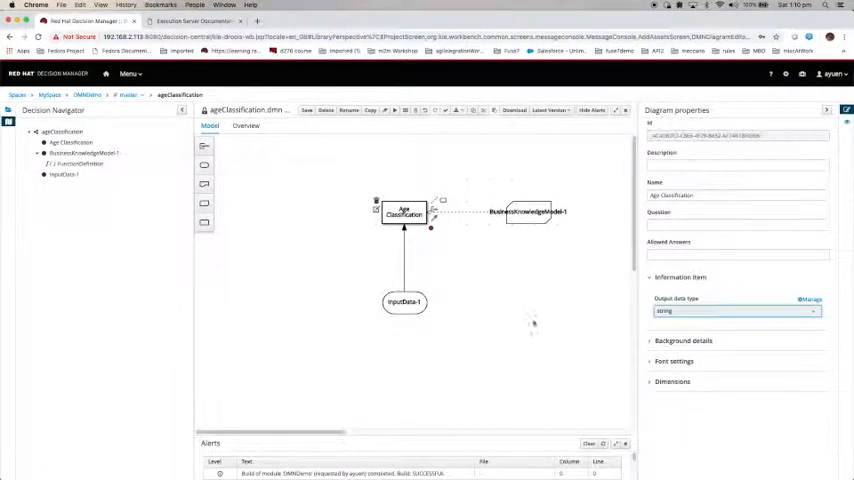
{"action": "left_click", "coordinate": [528, 211]}
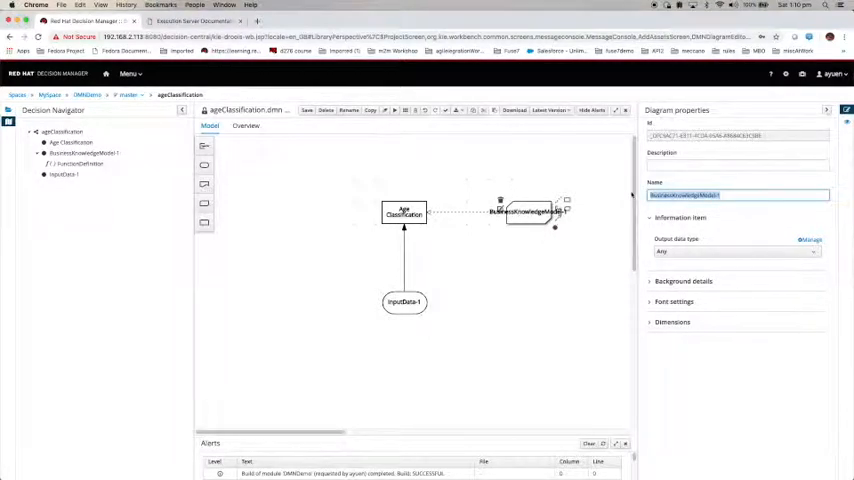
{"action": "mouse_move", "coordinate": [728, 185]}
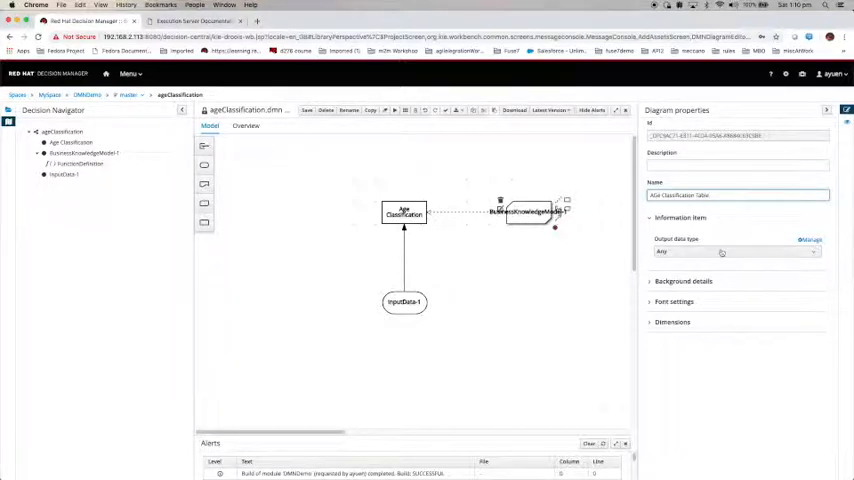
Give the Age Classification Table knowledge model a string output data type.
{"action": "left_click", "coordinate": [735, 251]}
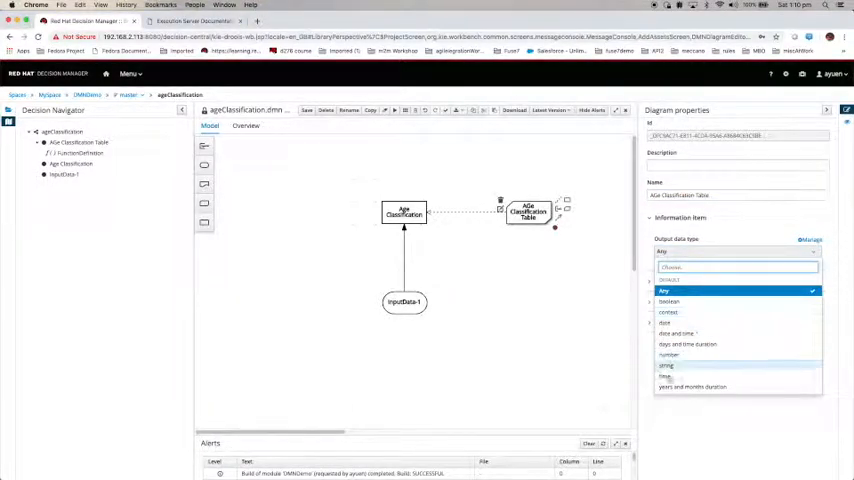
{"action": "left_click", "coordinate": [667, 365]}
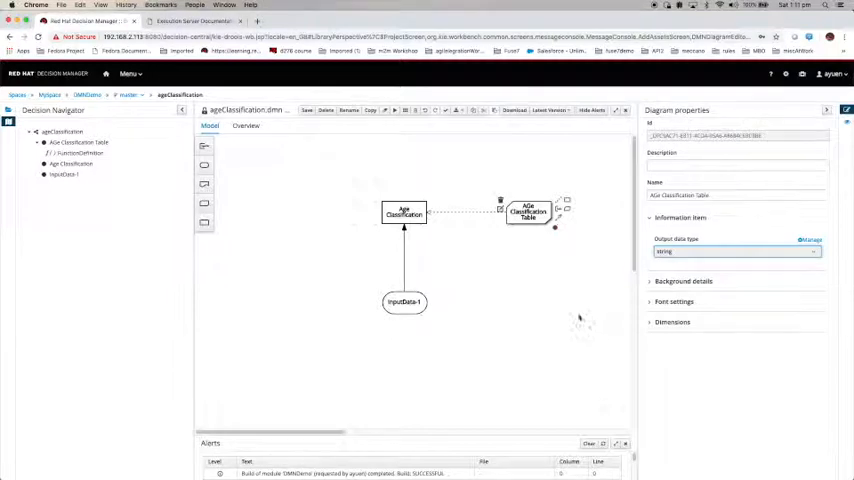
Rename InputData-1 to Age and bring up its data type choices.
{"action": "left_click", "coordinate": [404, 302]}
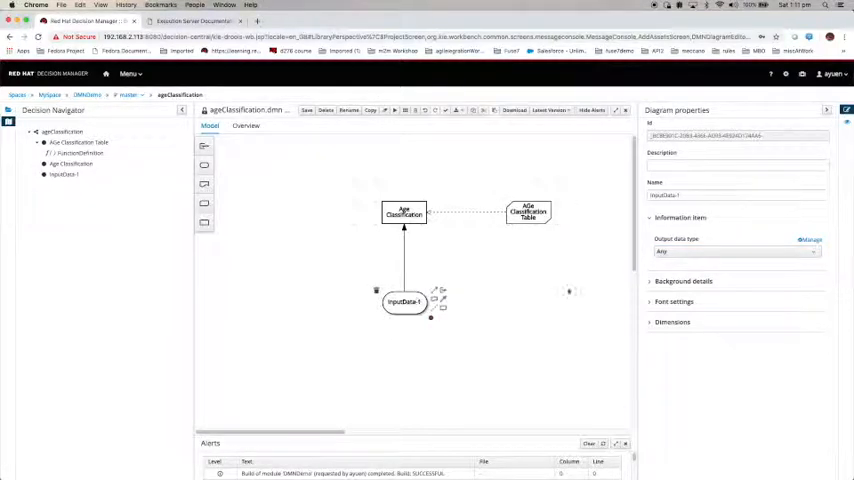
{"action": "left_click", "coordinate": [735, 195]}
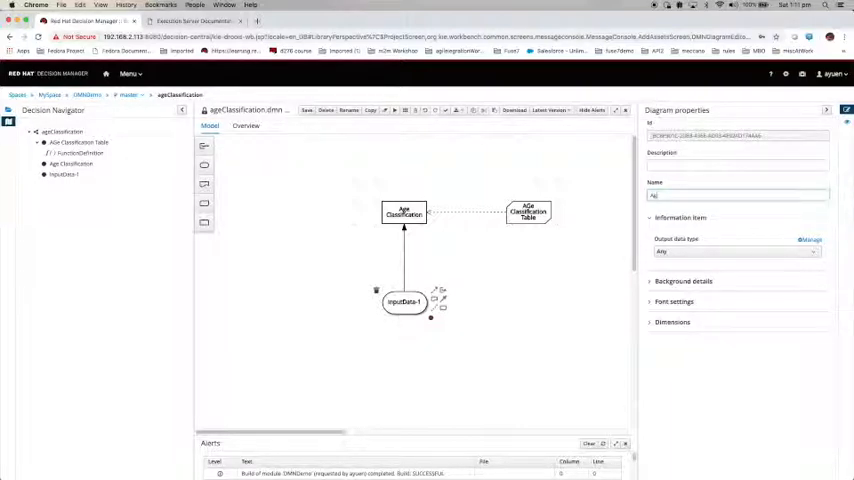
{"action": "left_click", "coordinate": [736, 251]}
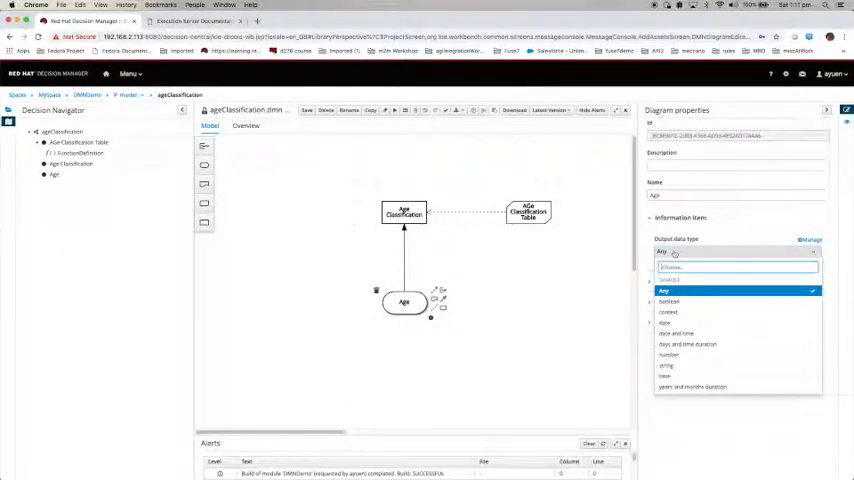
{"action": "mouse_move", "coordinate": [669, 355]}
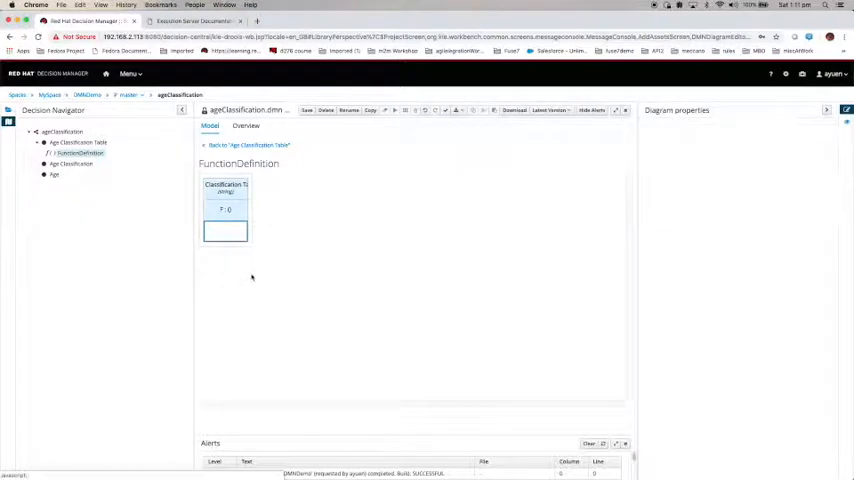
Make the function body a FEEL decision table and add an age parameter to its signature.
{"action": "left_click", "coordinate": [225, 231]}
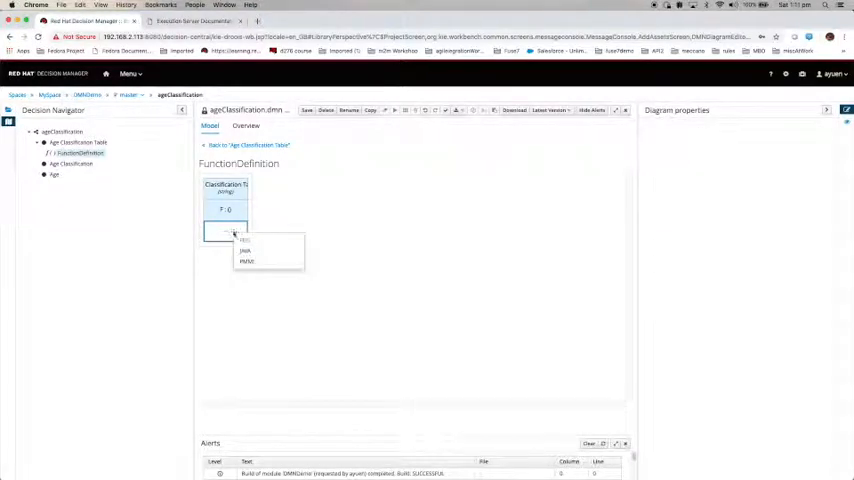
{"action": "left_click", "coordinate": [224, 232]}
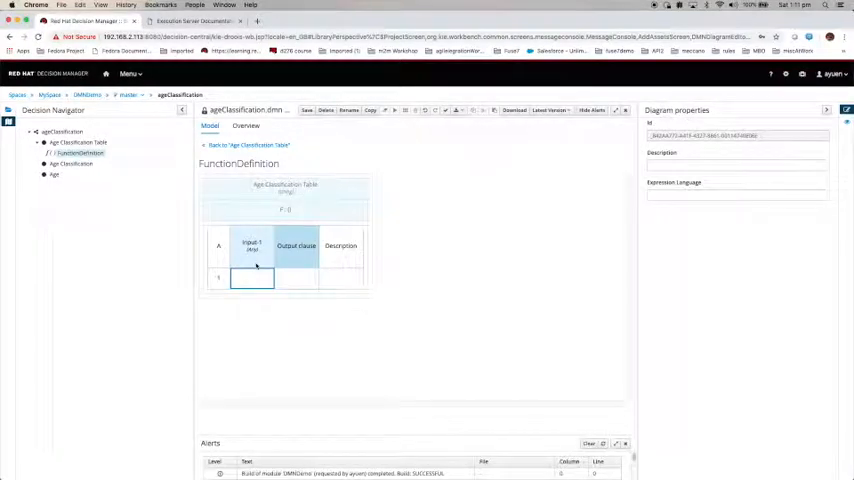
{"action": "left_click", "coordinate": [285, 210]}
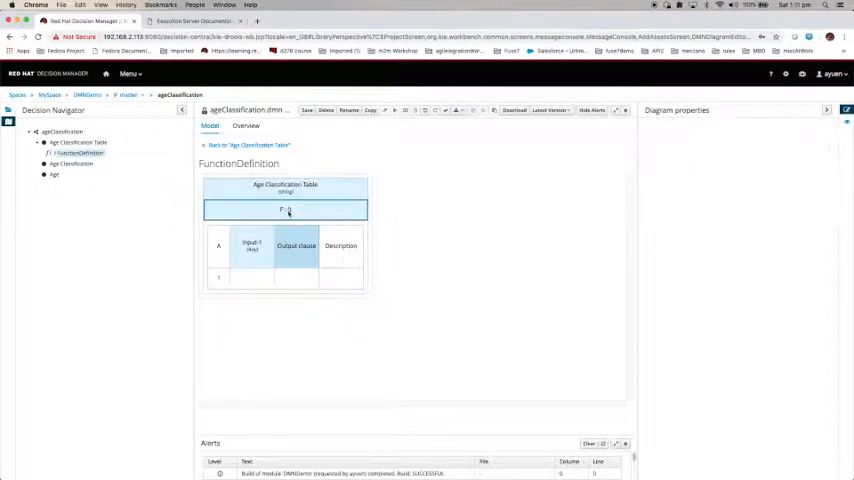
{"action": "left_click", "coordinate": [285, 210]}
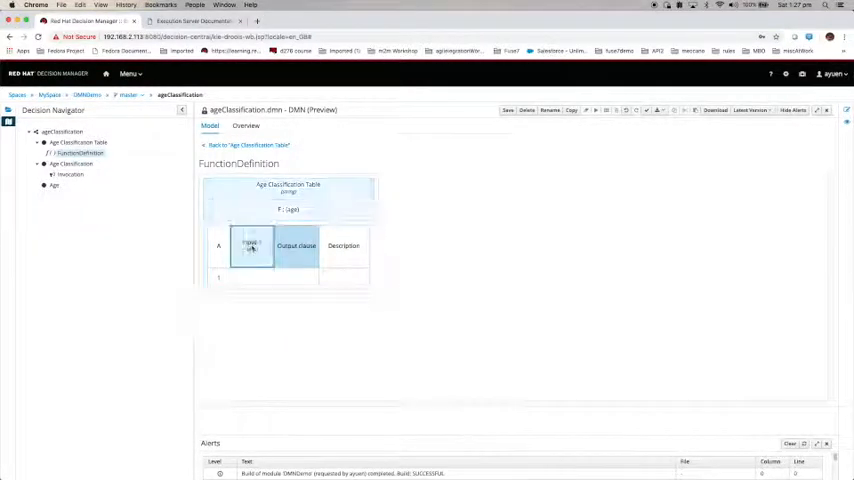
Name the input column age with Data Type number.
{"action": "left_click", "coordinate": [251, 245]}
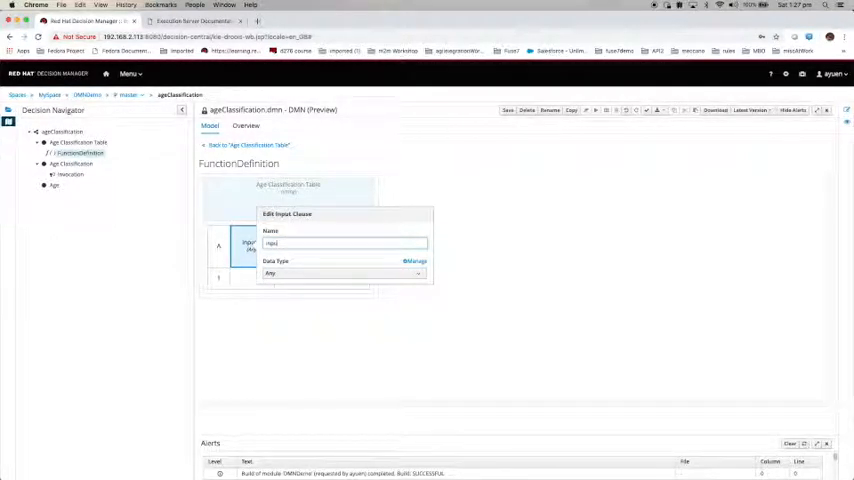
{"action": "type", "text": "age"}
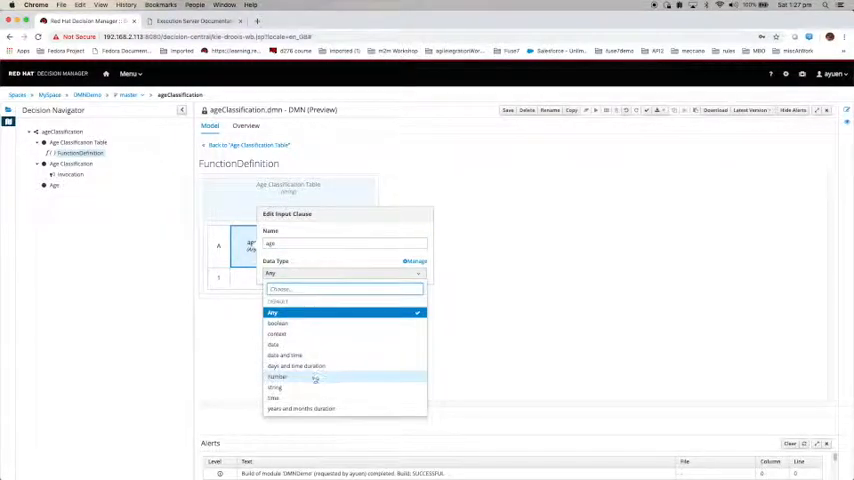
{"action": "left_click", "coordinate": [277, 377]}
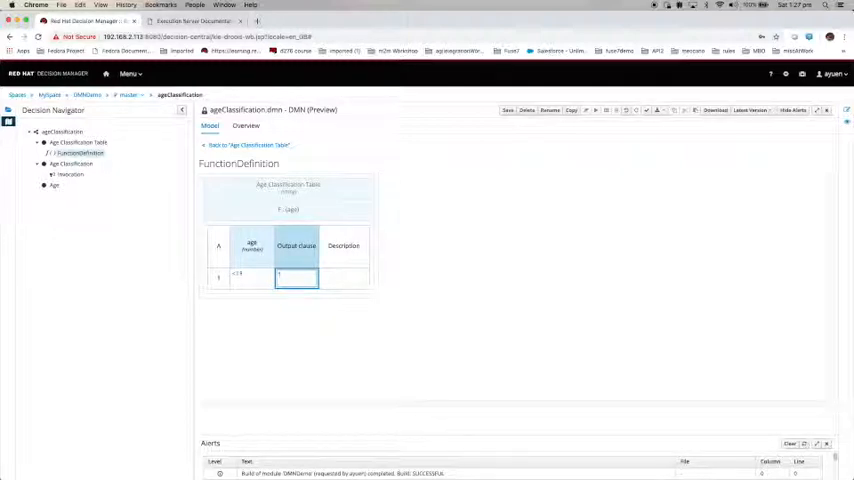
Add a second rule classifying ages [18..65) as "Adult".
{"action": "type", "text": "Model"}
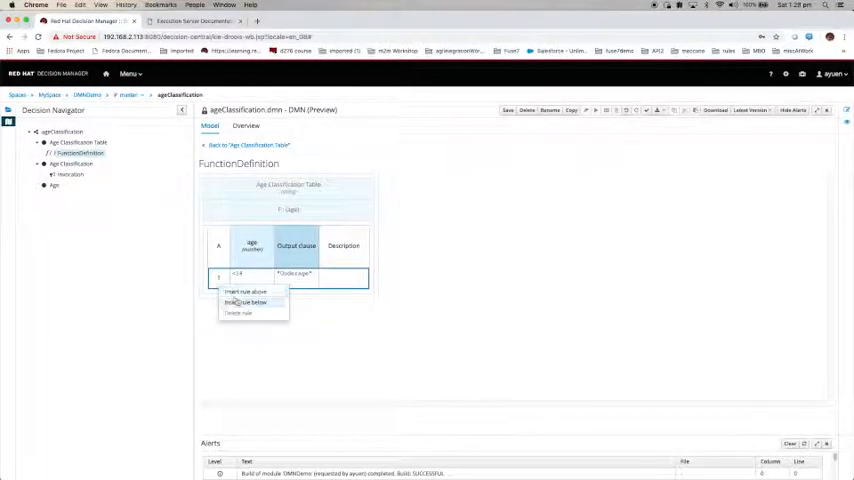
{"action": "left_click", "coordinate": [246, 302]}
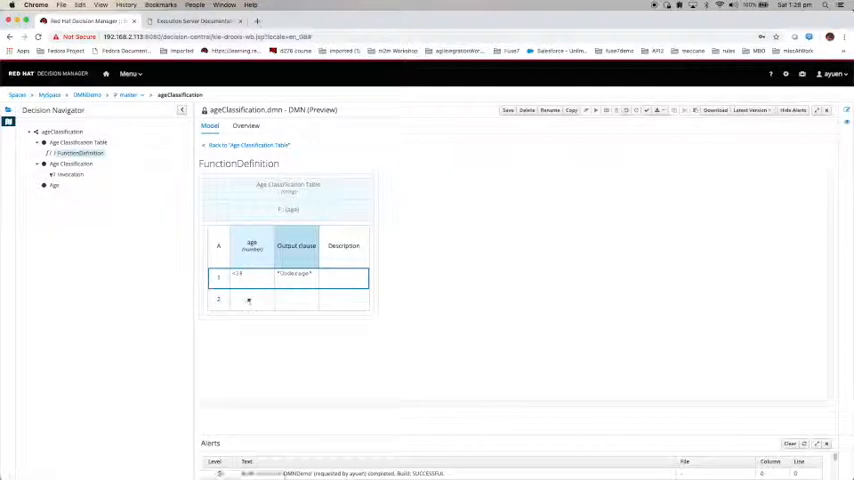
{"action": "left_click", "coordinate": [248, 298]}
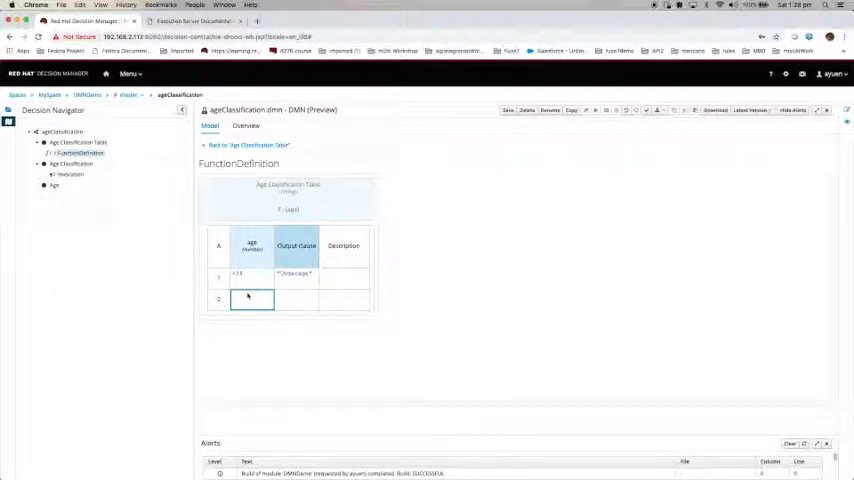
{"action": "left_click", "coordinate": [248, 299]}
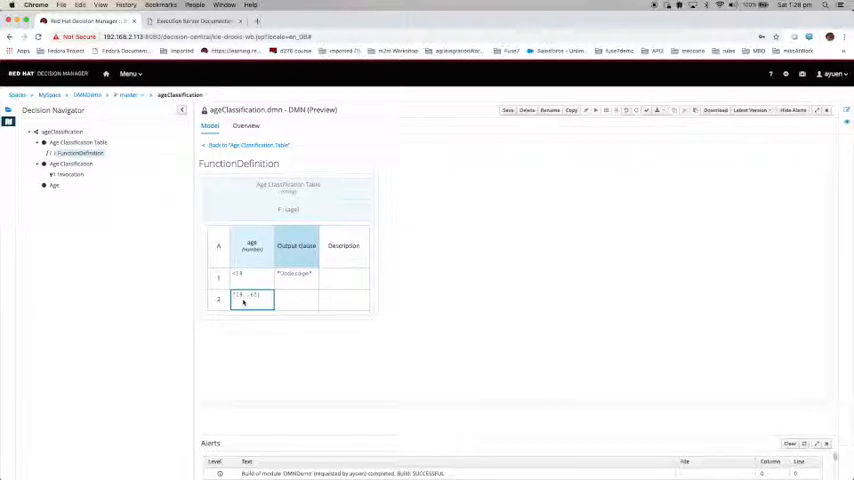
{"action": "left_click", "coordinate": [296, 300]}
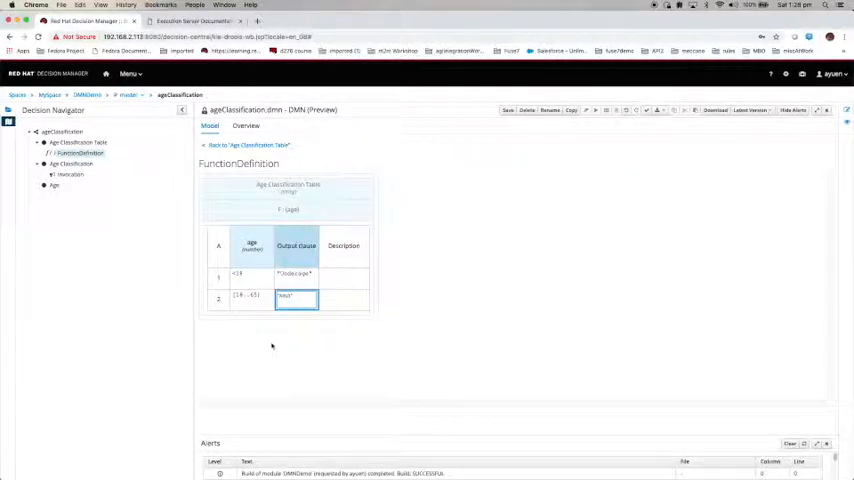
Insert a third rule below it classifying ages >=65 as "Senior".
{"action": "right_click", "coordinate": [245, 294]}
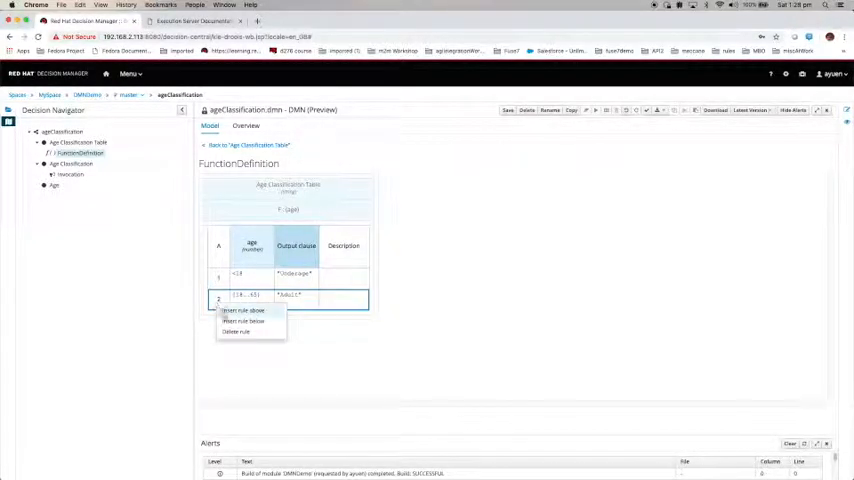
{"action": "left_click", "coordinate": [243, 320]}
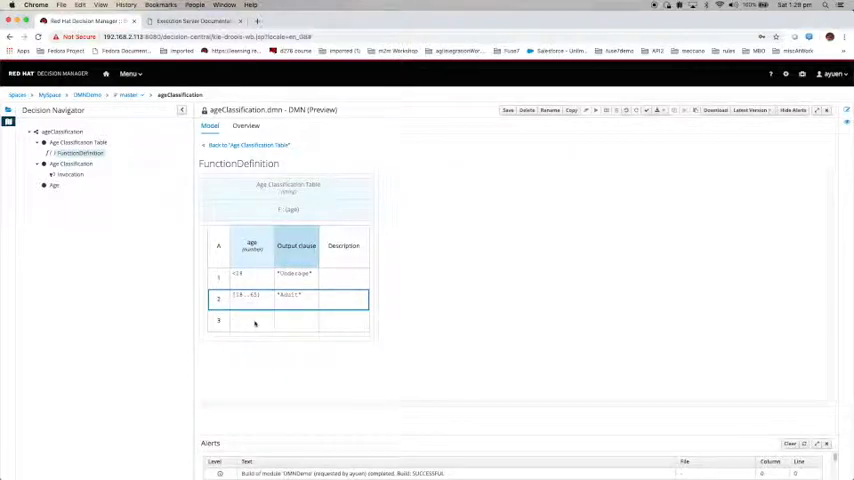
{"action": "left_click", "coordinate": [251, 320]}
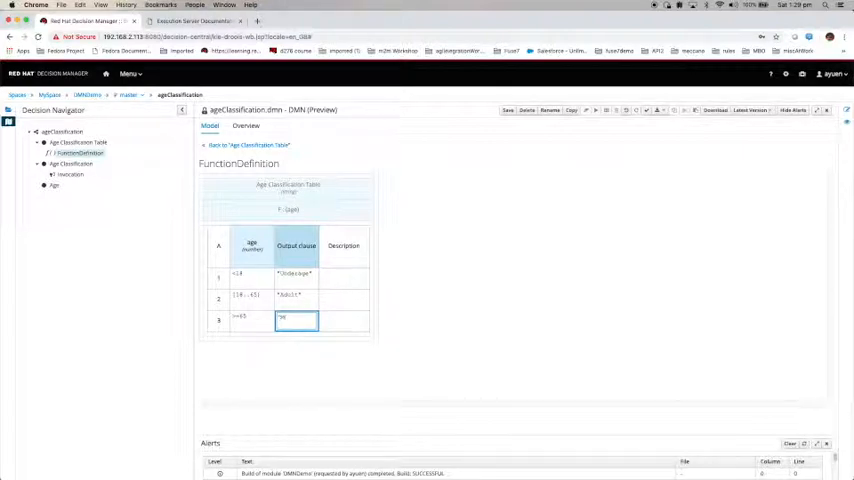
{"action": "type", "text": "Senior\""}
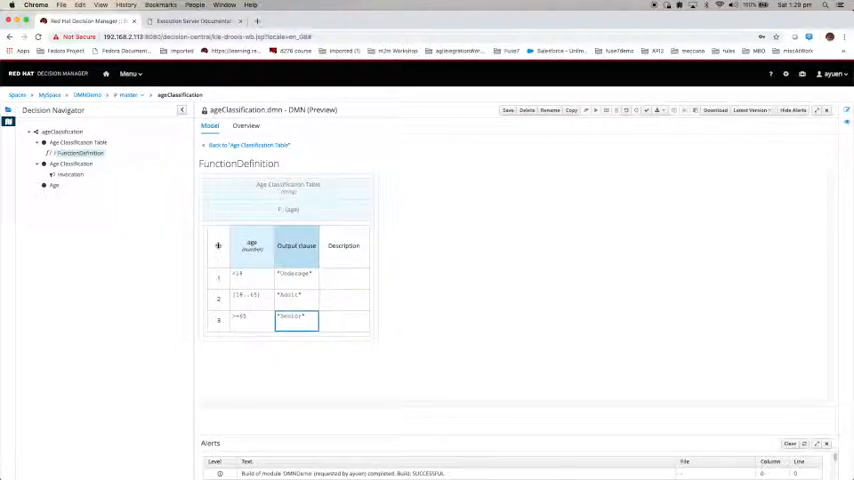
{"action": "left_click", "coordinate": [218, 246]}
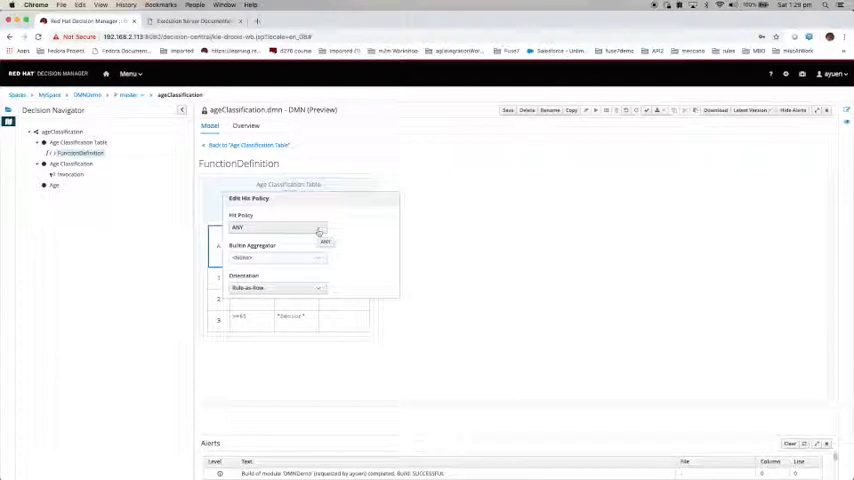
Set the table's hit policy to Unique and return to the parent Age Classification decision.
{"action": "left_click", "coordinate": [275, 227]}
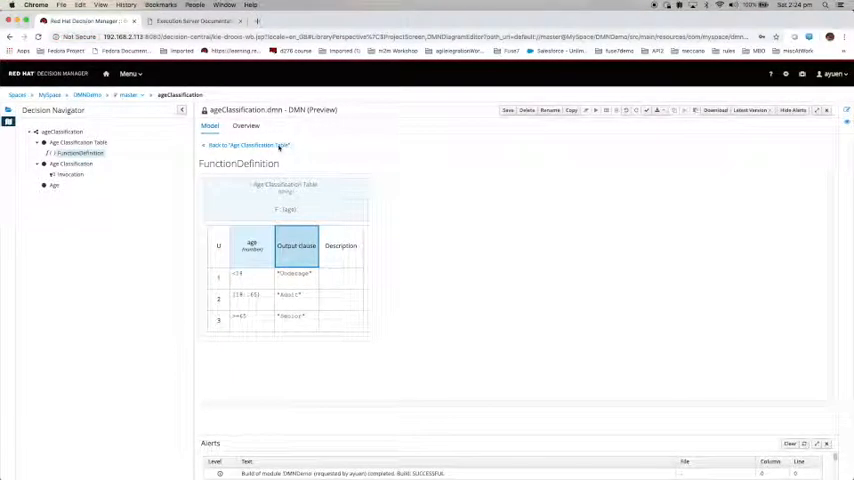
{"action": "left_click", "coordinate": [247, 145]}
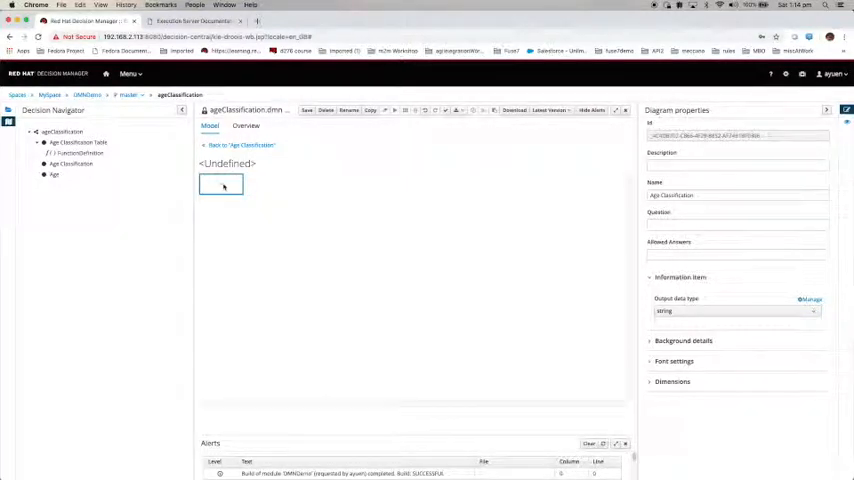
Make Age Classification an invocation of the Age Classification Table function with parameter p-1.
{"action": "left_click", "coordinate": [220, 185]}
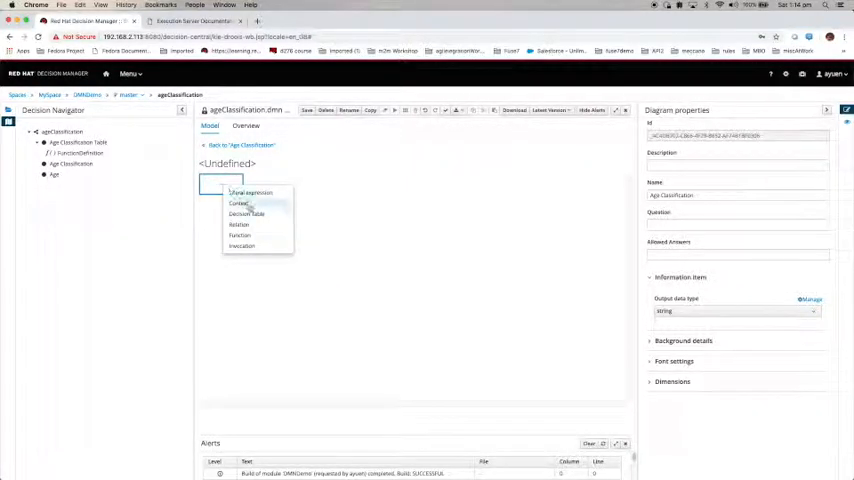
{"action": "left_click", "coordinate": [242, 246]}
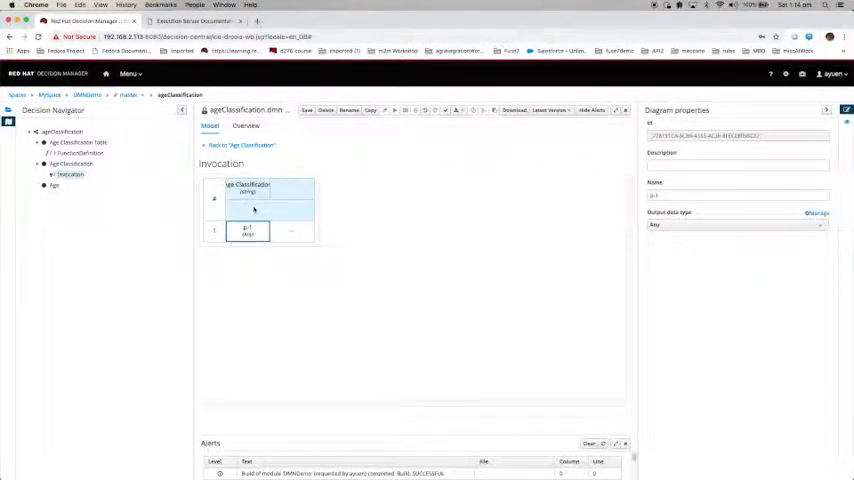
{"action": "left_click", "coordinate": [270, 208]}
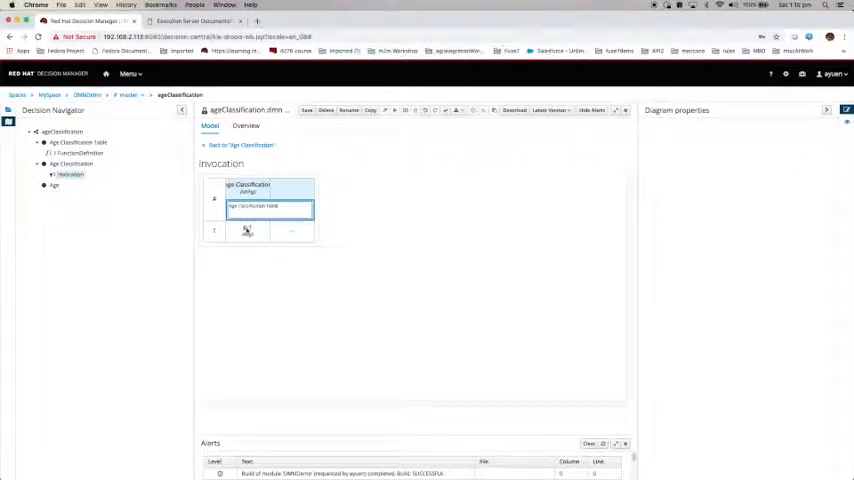
{"action": "left_click", "coordinate": [247, 231]}
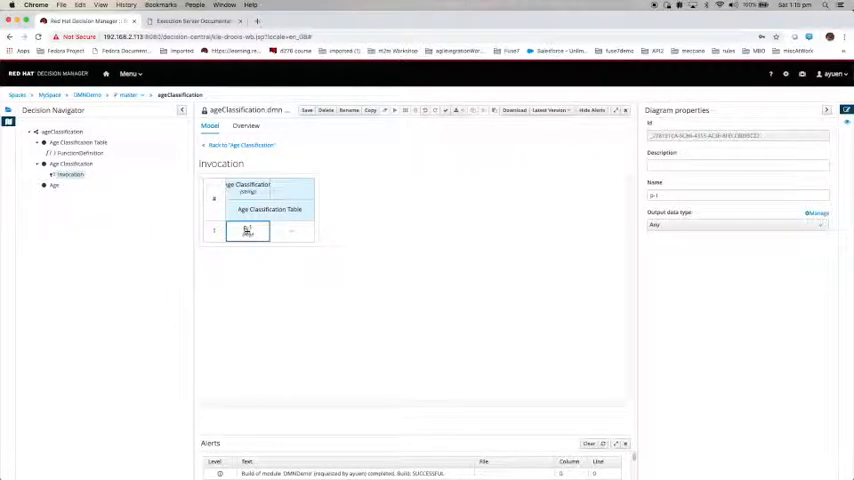
{"action": "left_click", "coordinate": [248, 231]}
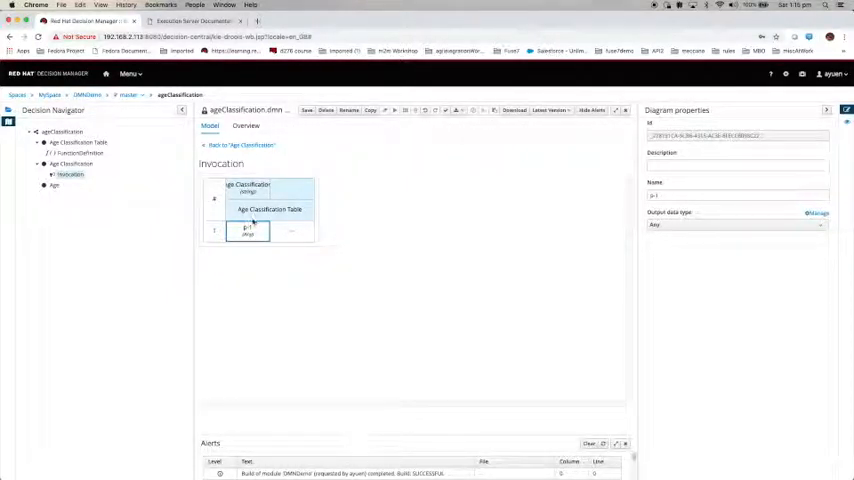
Rename the invocation's p-1 parameter to age with data type number.
{"action": "left_click", "coordinate": [248, 230]}
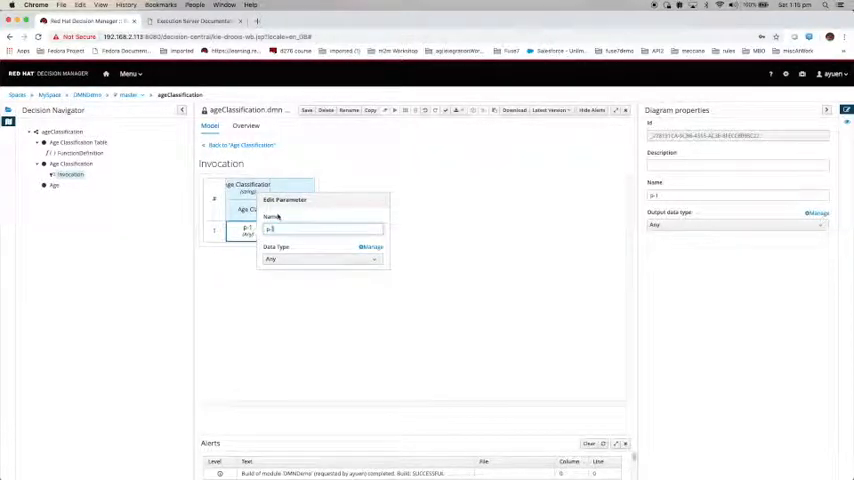
{"action": "type", "text": "age"}
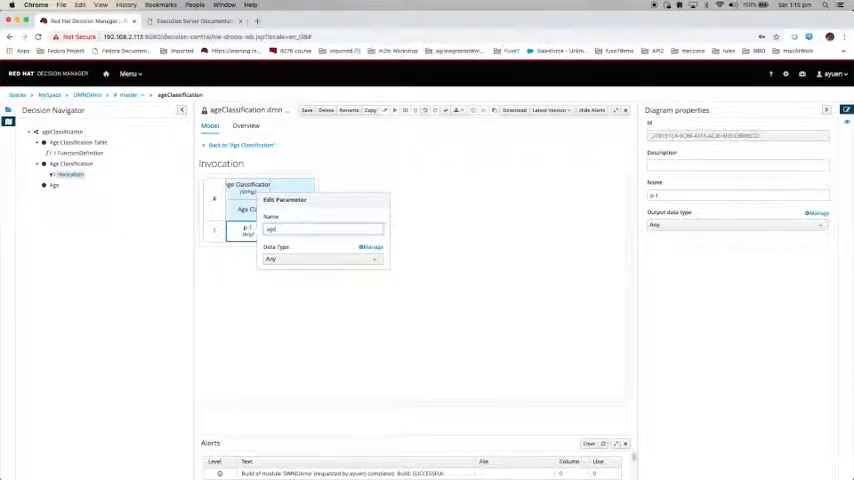
{"action": "left_click", "coordinate": [320, 259]}
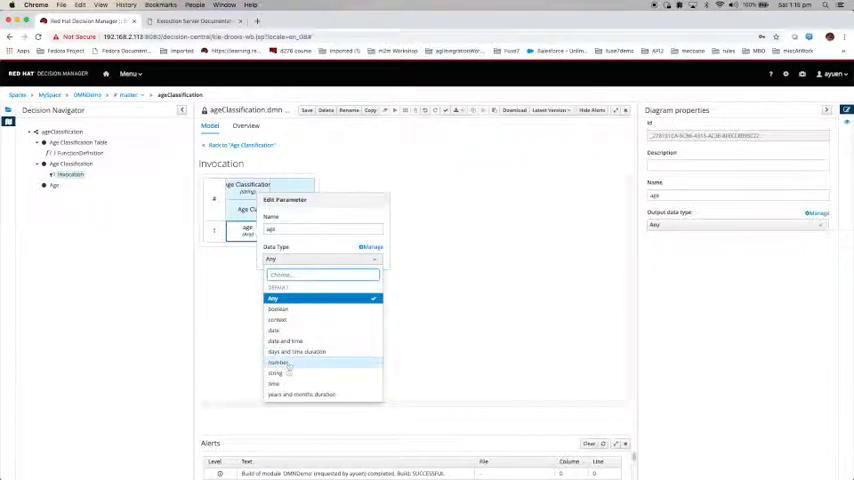
{"action": "left_click", "coordinate": [277, 362]}
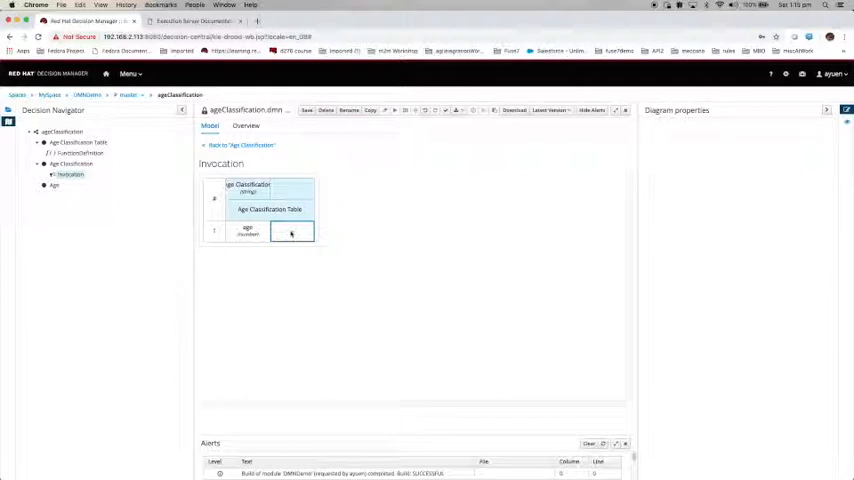
{"action": "left_click", "coordinate": [292, 231]}
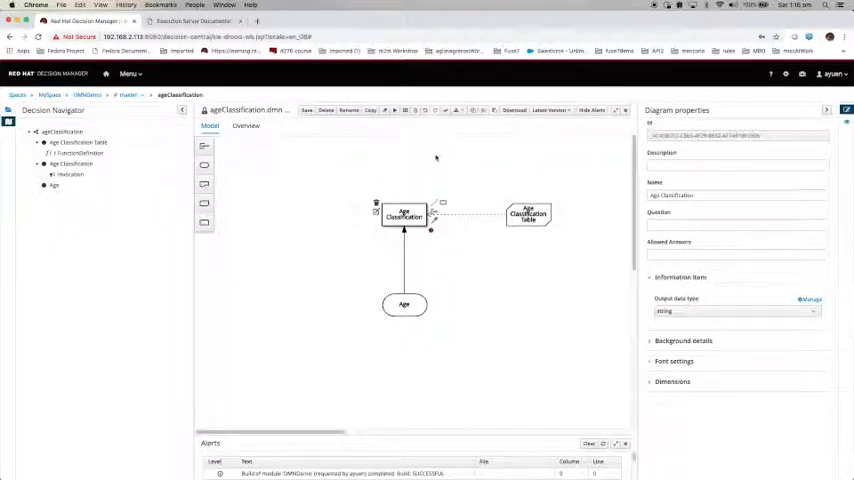
Validate the ageClassification model and save it with confirmation.
{"action": "left_click", "coordinate": [445, 110]}
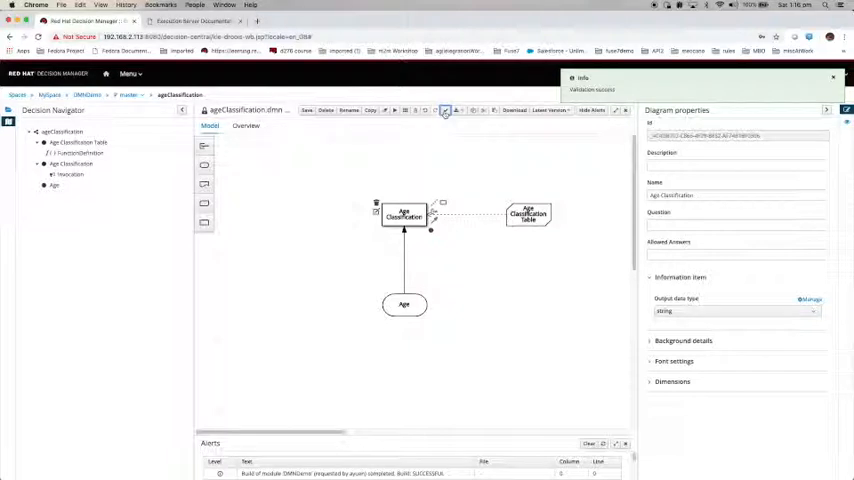
{"action": "left_click", "coordinate": [307, 110]}
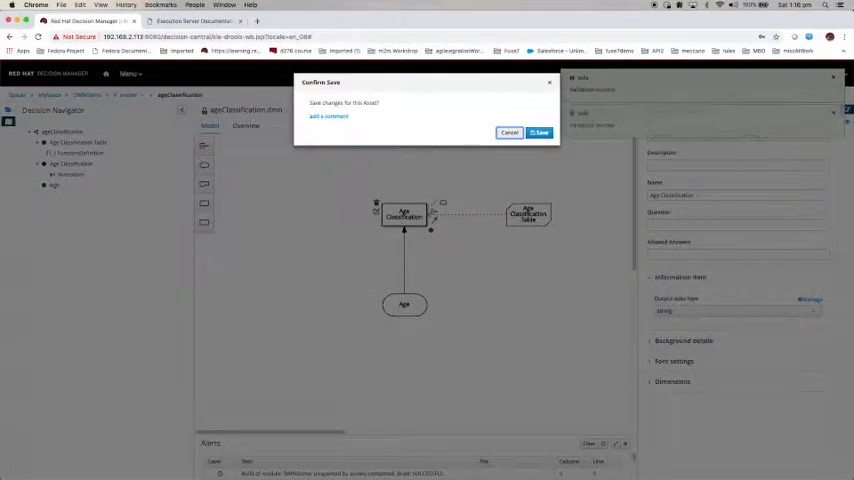
{"action": "left_click", "coordinate": [540, 133]}
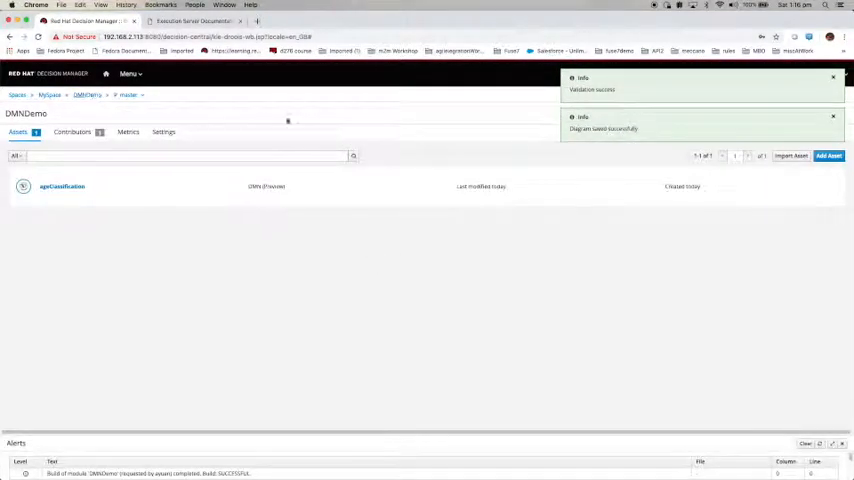
Deploy the DMNDemo project to the KIE server and view its deployment unit in Server Configurations.
{"action": "left_click", "coordinate": [832, 117]}
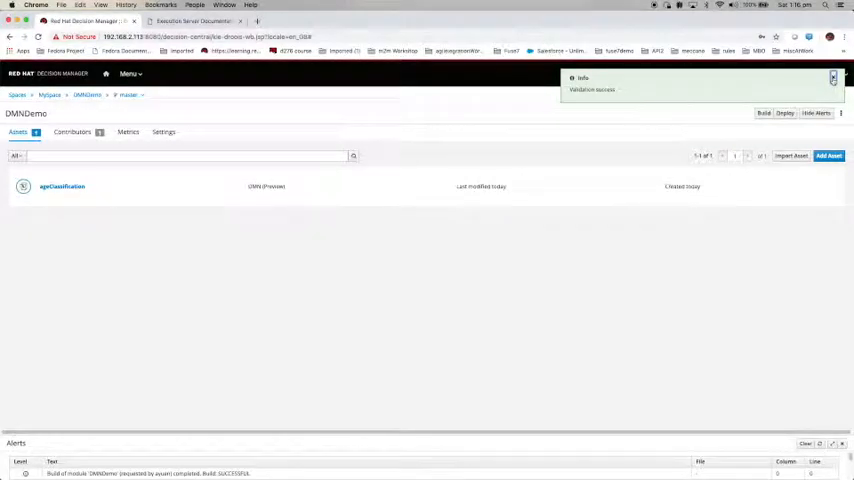
{"action": "left_click", "coordinate": [832, 78]}
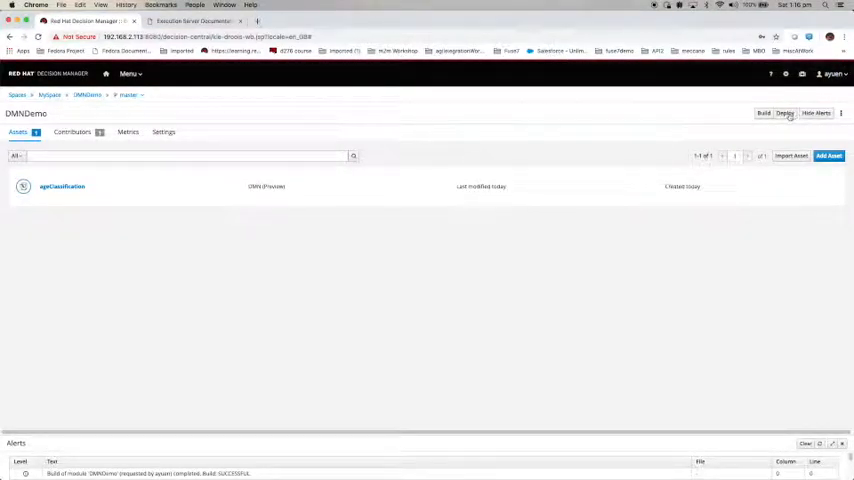
{"action": "left_click", "coordinate": [785, 112]}
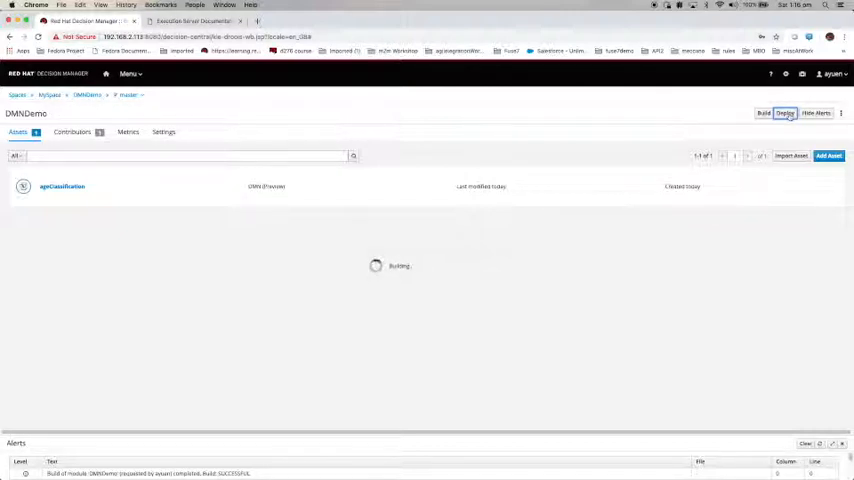
{"action": "left_click", "coordinate": [785, 113]}
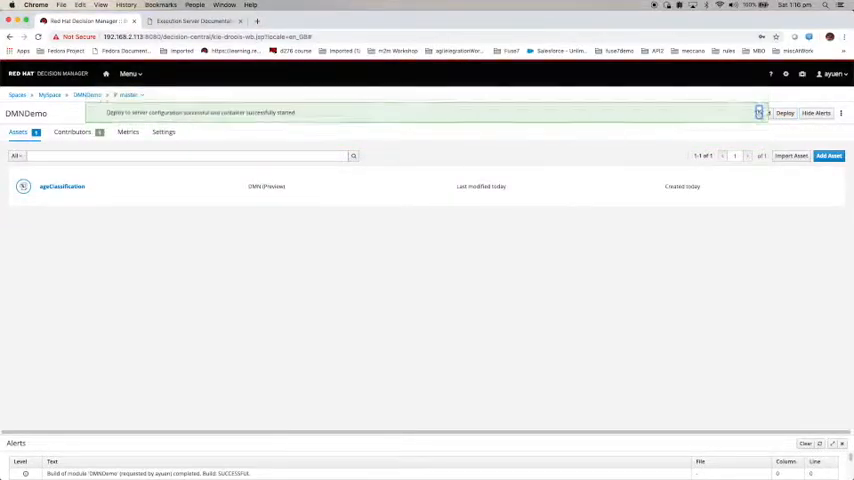
{"action": "left_click", "coordinate": [759, 112]}
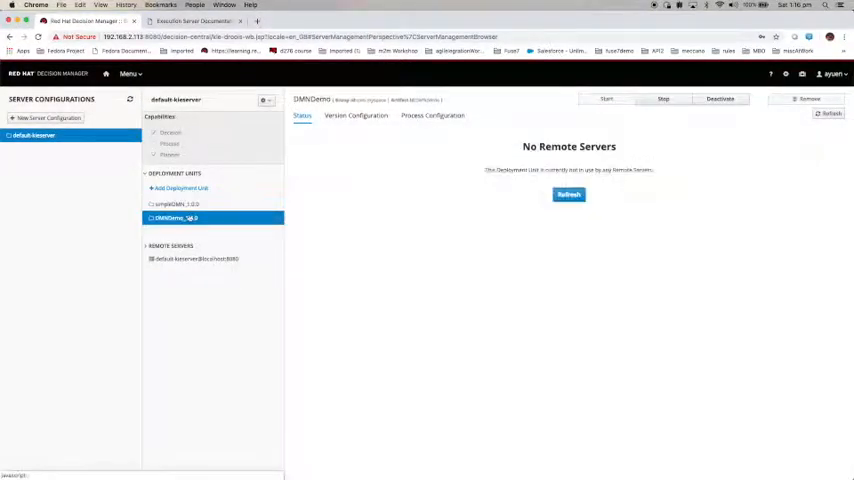
{"action": "left_click", "coordinate": [568, 194]}
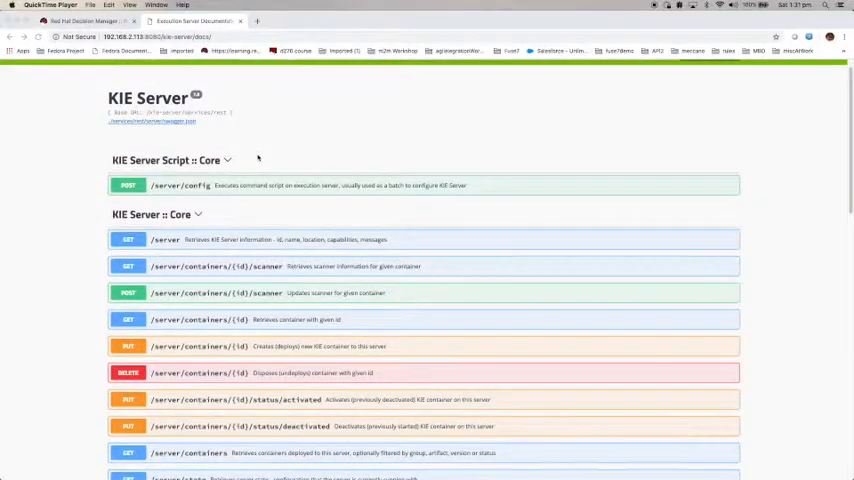
Try out GET /server/containers/{id}/dmn with JSON response for container DMNDemo_1.0.0.
{"action": "scroll", "scroll_direction": "down", "scroll_amount": 3}
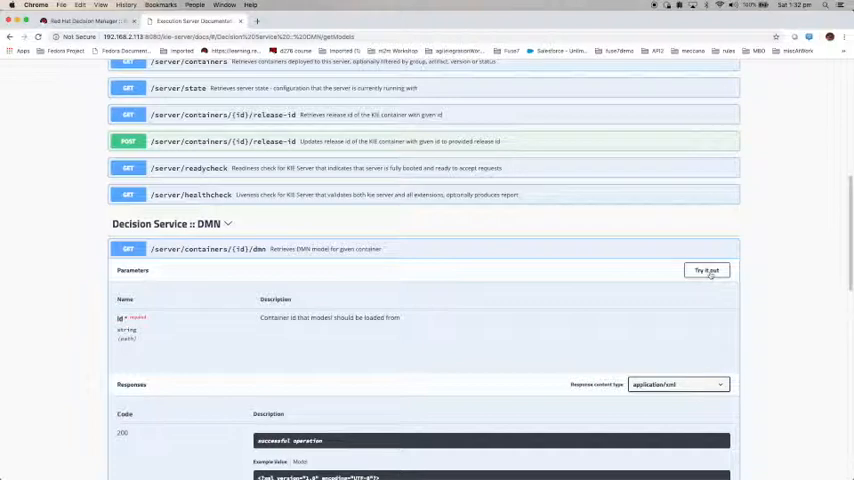
{"action": "left_click", "coordinate": [708, 270]}
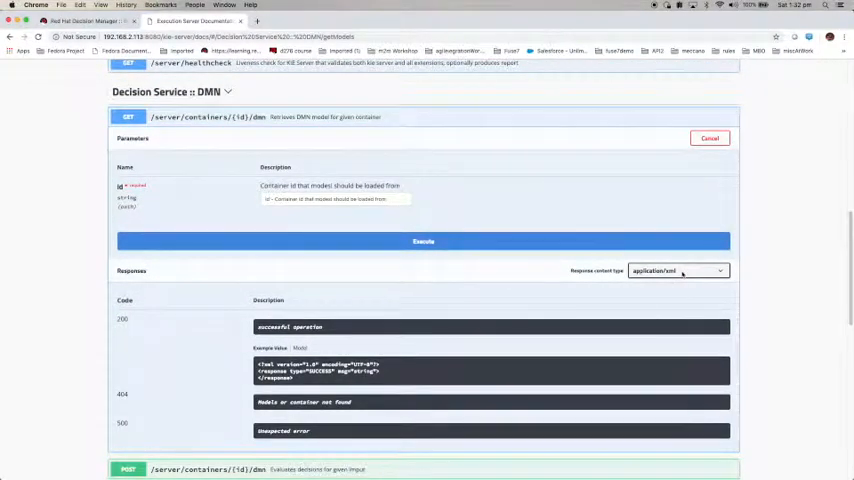
{"action": "left_click", "coordinate": [678, 271]}
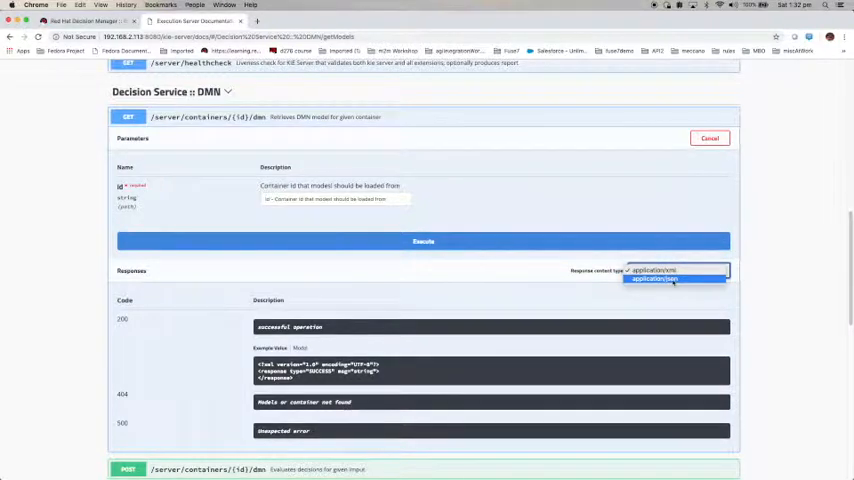
{"action": "left_click", "coordinate": [654, 279]}
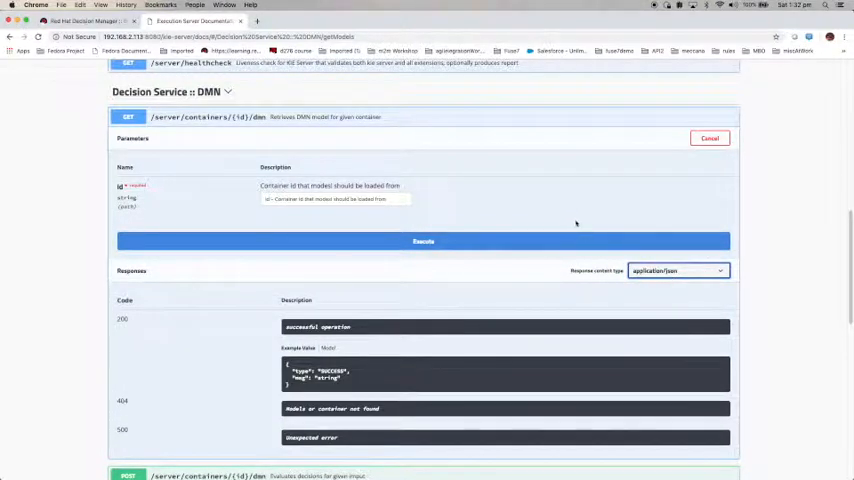
{"action": "left_click", "coordinate": [335, 198]}
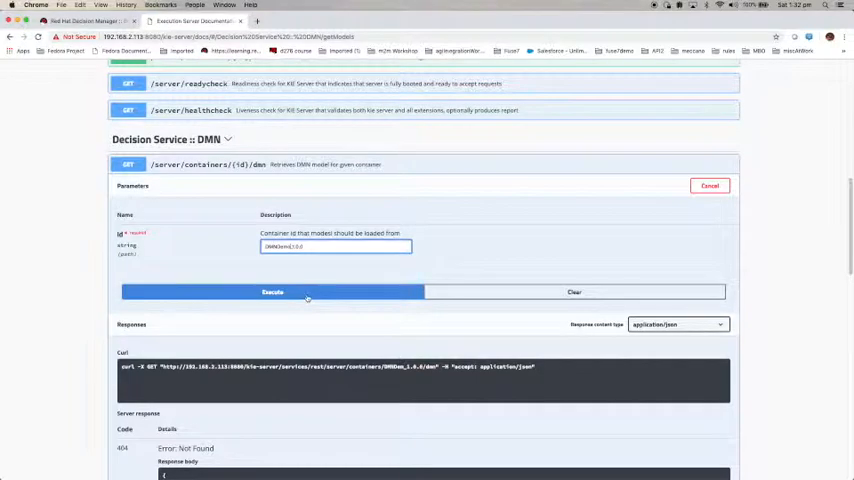
Rerun the models request, copy the ageClassification namespace, and move to the evaluate-decisions endpoint.
{"action": "left_click", "coordinate": [272, 291]}
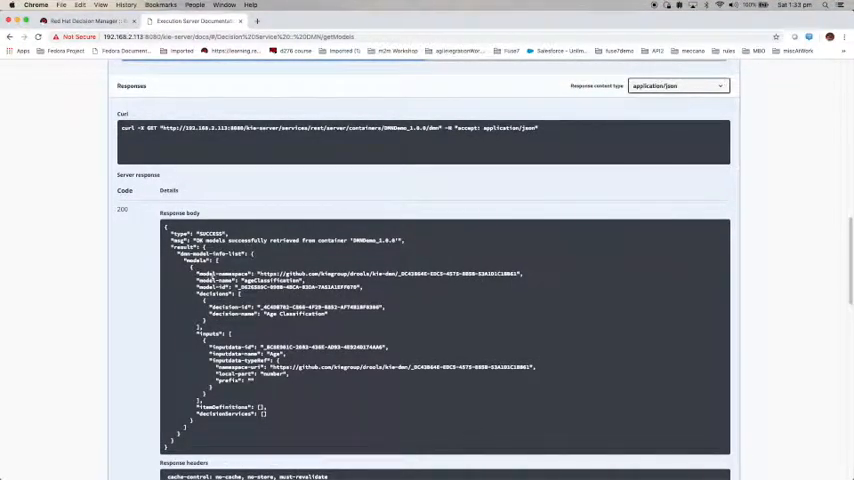
{"action": "double_click", "coordinate": [223, 273]}
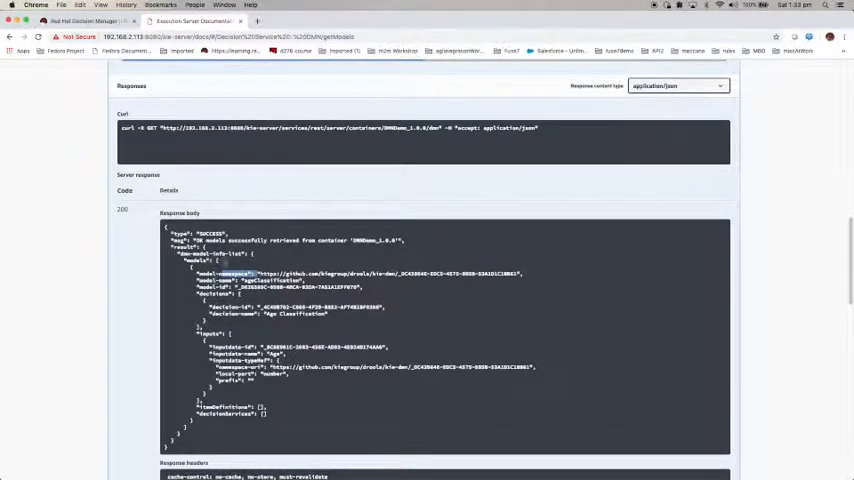
{"action": "scroll", "scroll_direction": "down", "scroll_amount": 3}
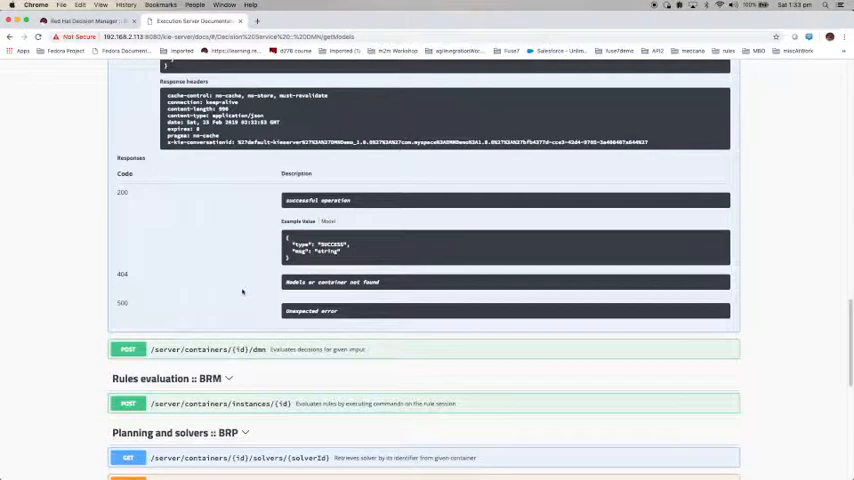
{"action": "scroll", "scroll_direction": "down", "scroll_amount": 3}
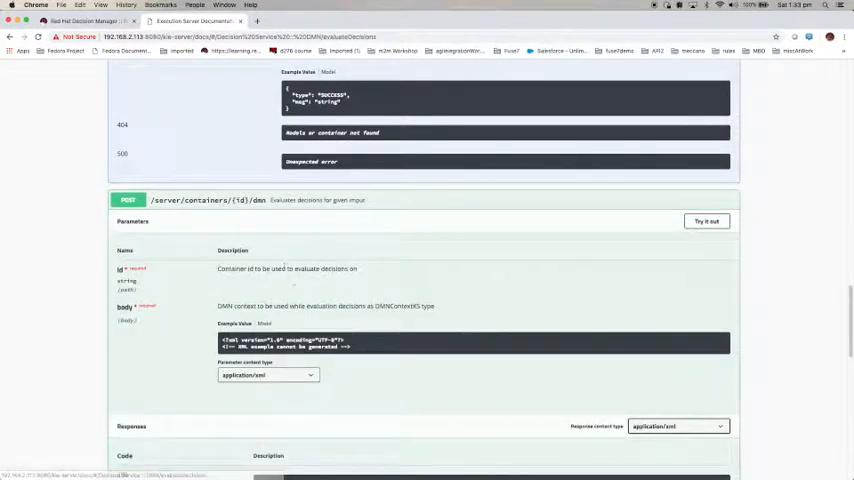
Try out evaluate-decisions with JSON body and response formats for container DMNDemo_1.0.0.
{"action": "left_click", "coordinate": [707, 221]}
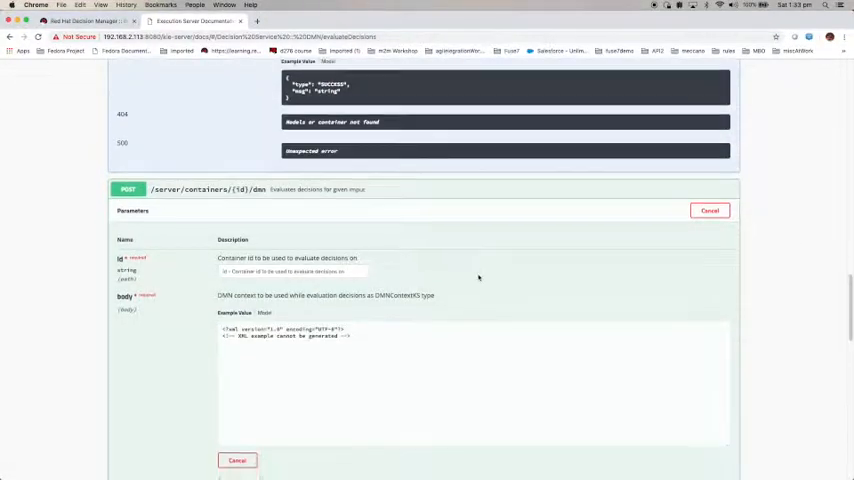
{"action": "scroll", "scroll_direction": "down", "scroll_amount": 3}
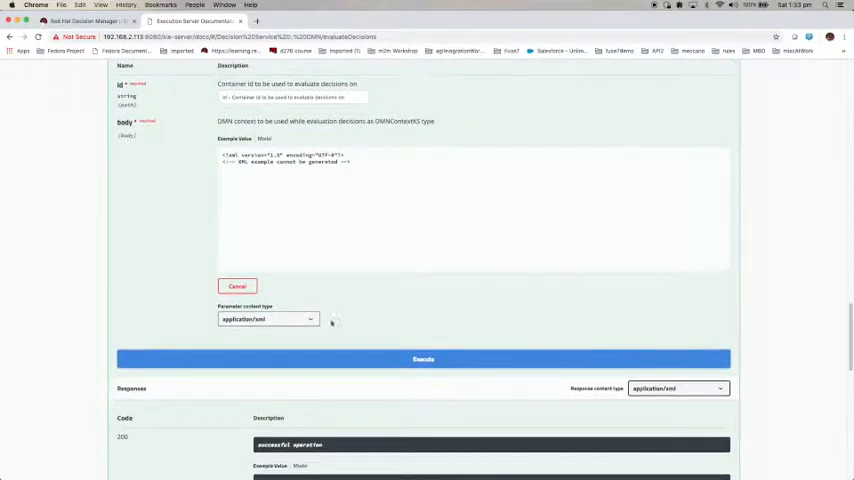
{"action": "left_click", "coordinate": [265, 318]}
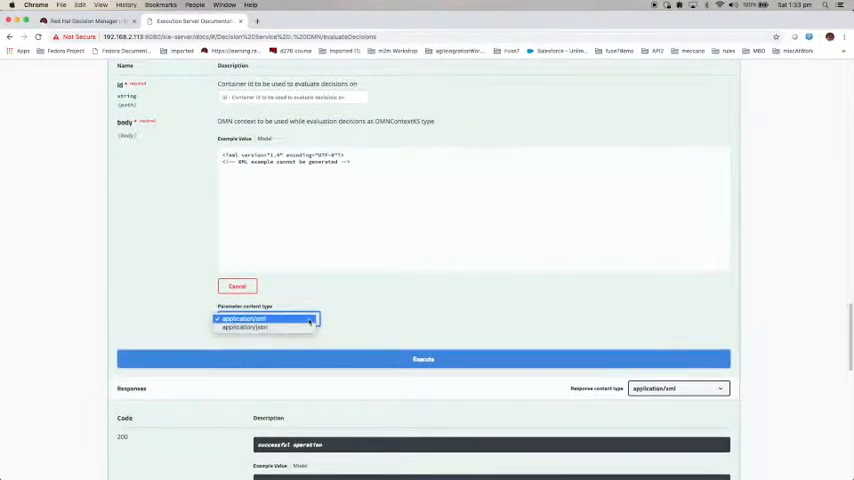
{"action": "left_click", "coordinate": [245, 327]}
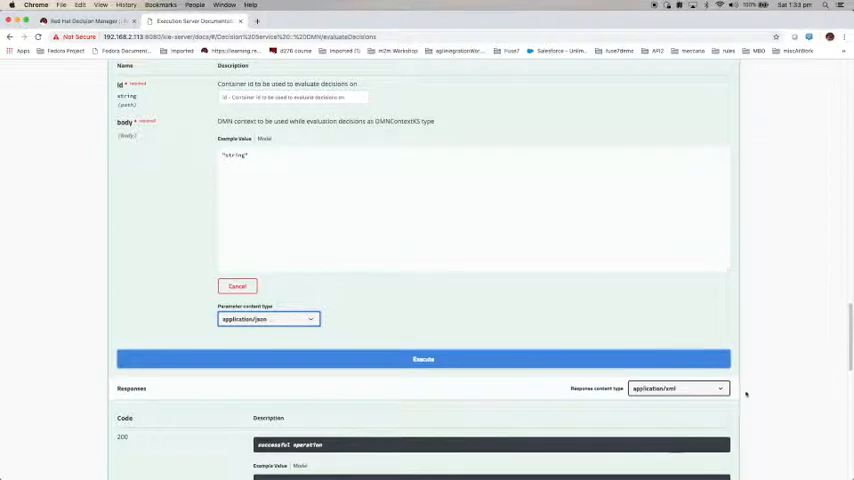
{"action": "left_click", "coordinate": [676, 388]}
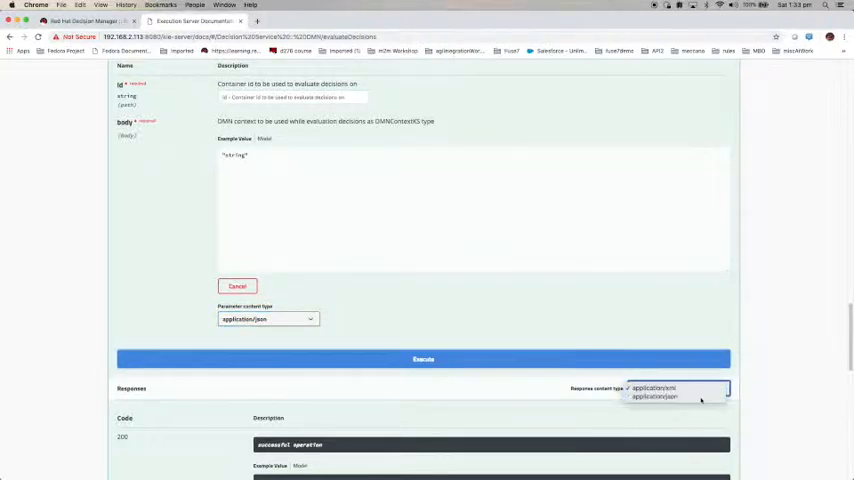
{"action": "left_click", "coordinate": [654, 392]}
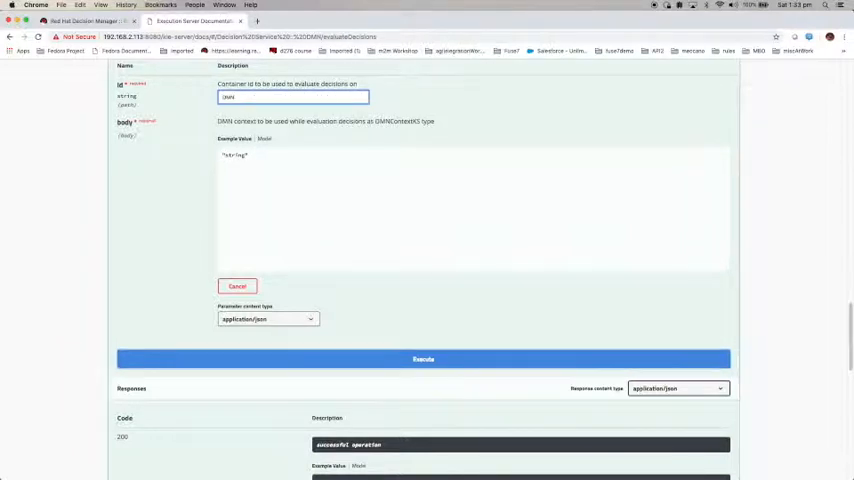
{"action": "type", "text": "DMNDemo_1.0.0"}
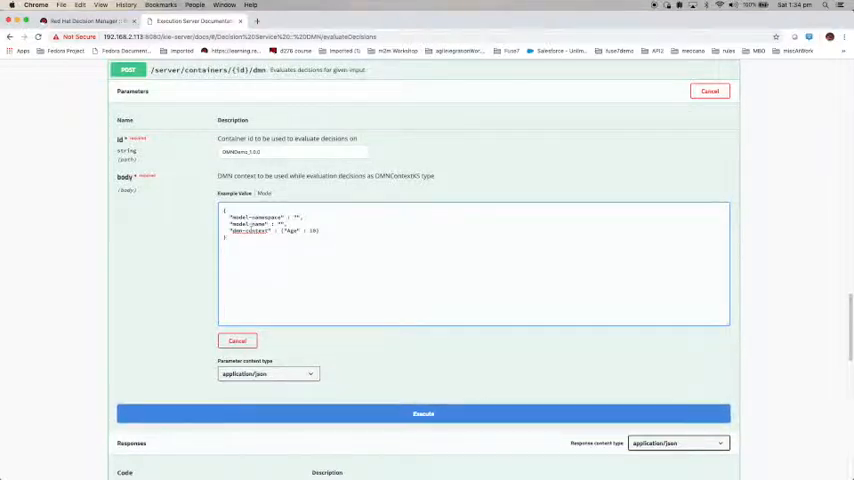
Scroll to the body JSON to add the ageClassification namespace and model name before executing.
{"action": "scroll", "scroll_direction": "down", "scroll_amount": 3}
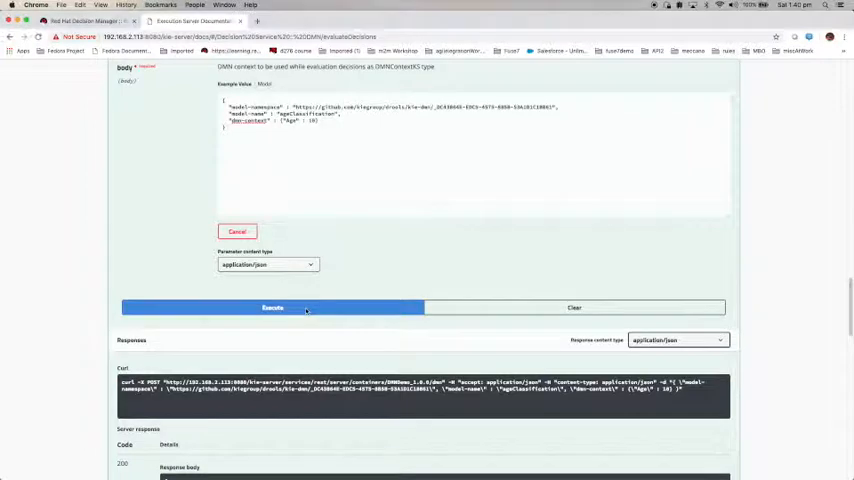
Run the evaluation for Age 18, then edit the request body to set Age to 65.
{"action": "left_click", "coordinate": [272, 307]}
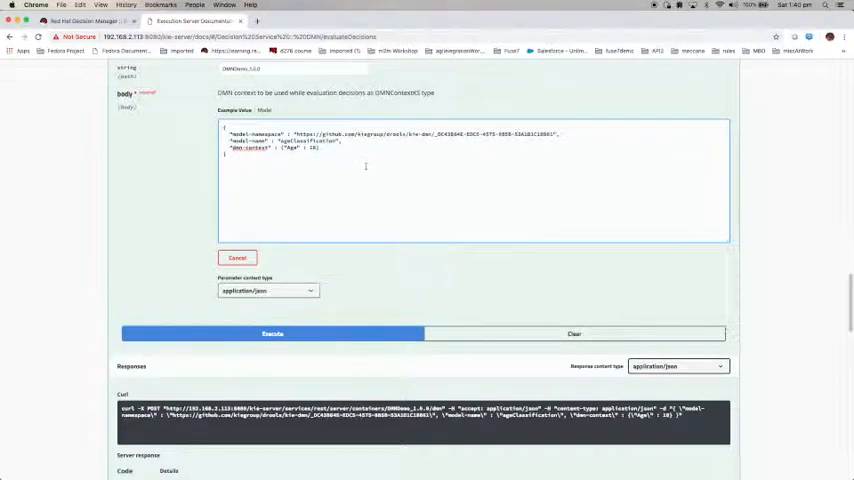
{"action": "left_click", "coordinate": [272, 333]}
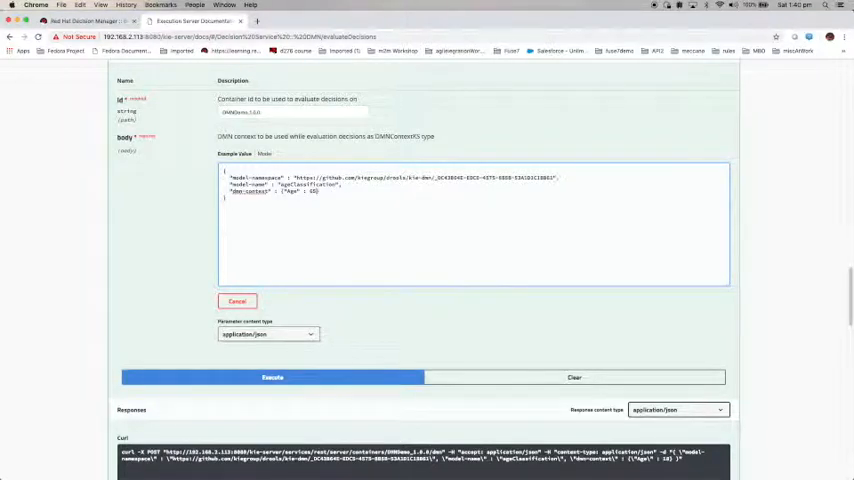
Evaluate Age 65 returning Senior, then Age 3 returning Underage, both 200 SUCCEEDED.
{"action": "left_click", "coordinate": [272, 377]}
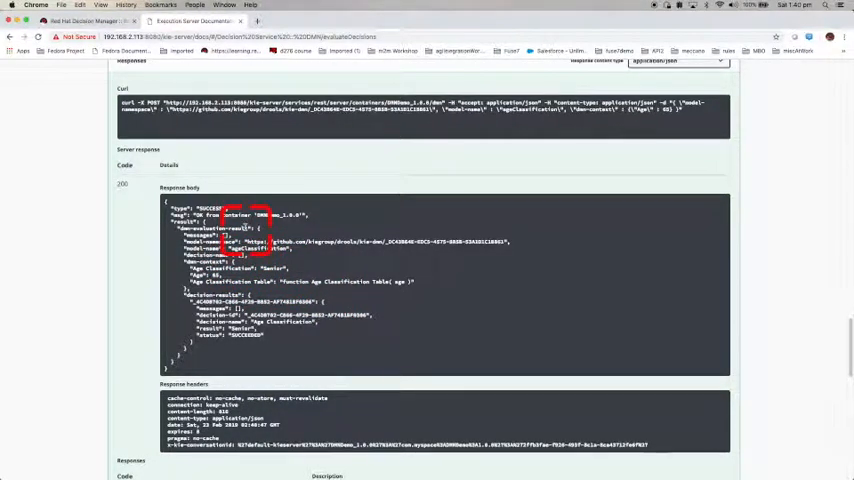
{"action": "scroll", "scroll_direction": "up", "scroll_amount": 3}
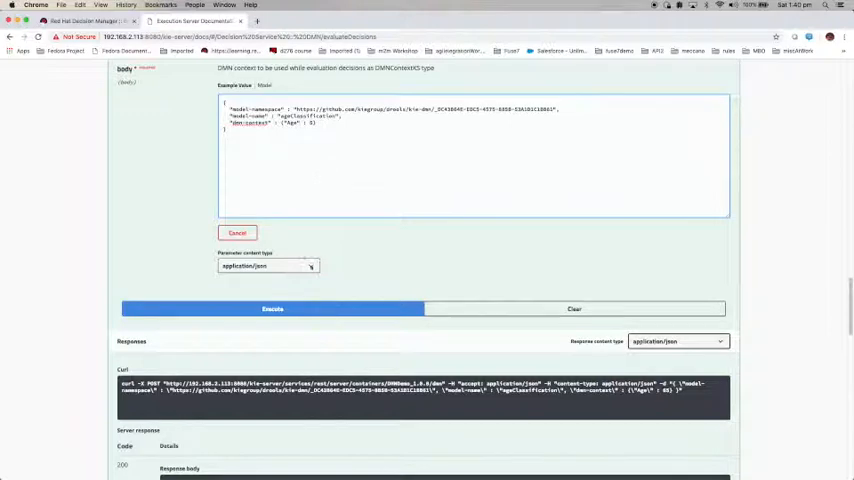
{"action": "left_click", "coordinate": [272, 308]}
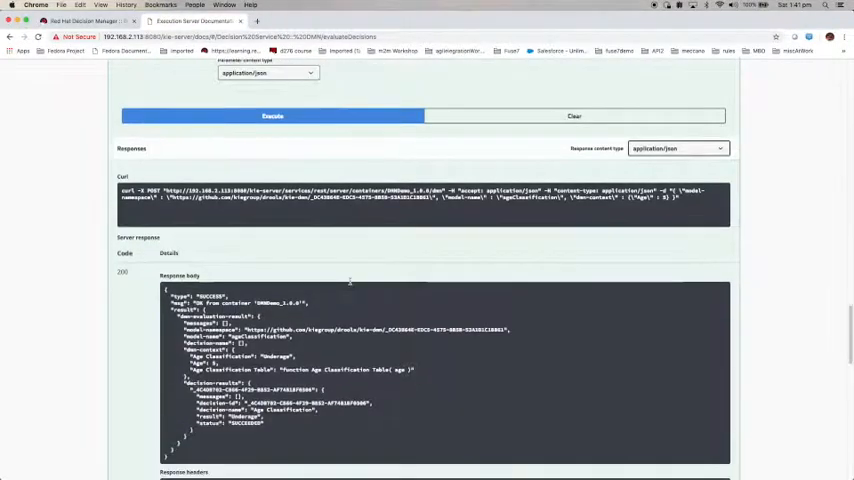